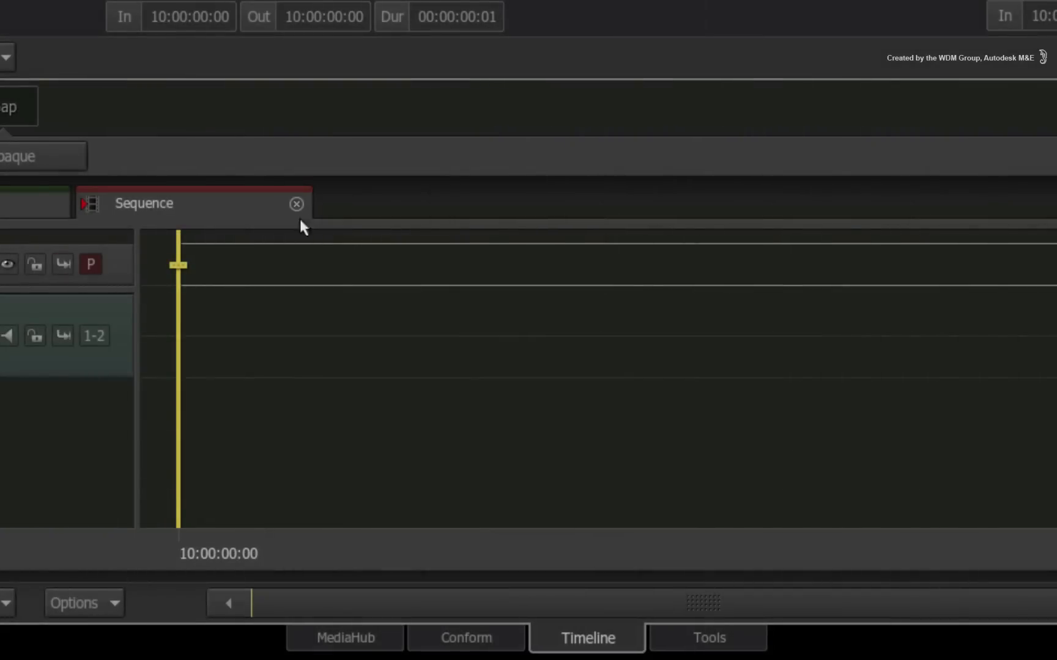
# Switch to the Conform workspace with its empty event list
pyautogui.click(465, 639)
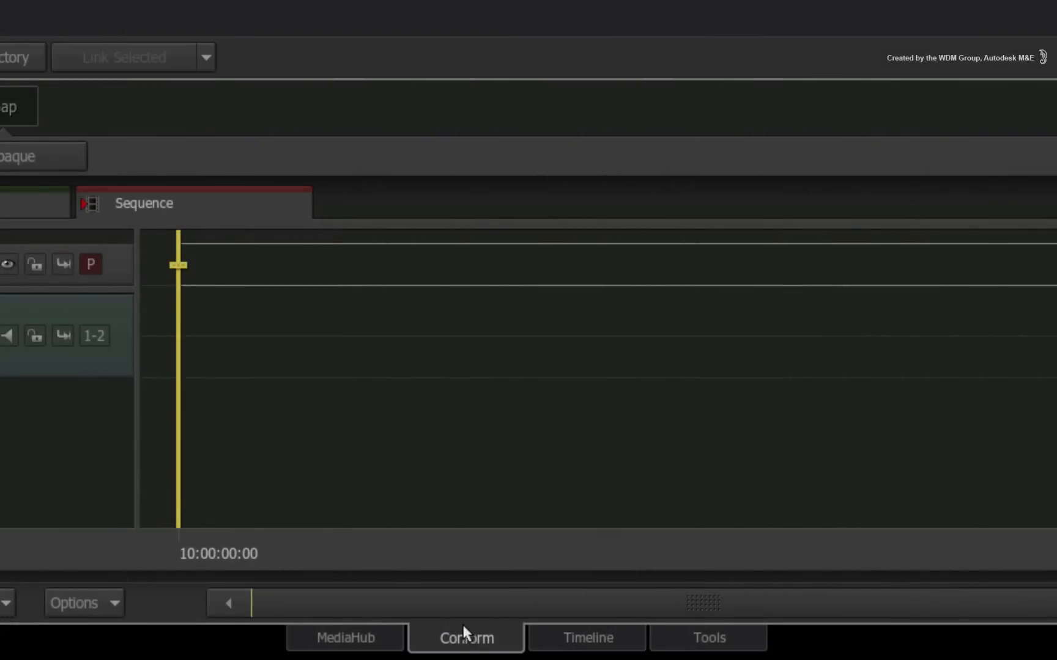
pyautogui.click(465, 638)
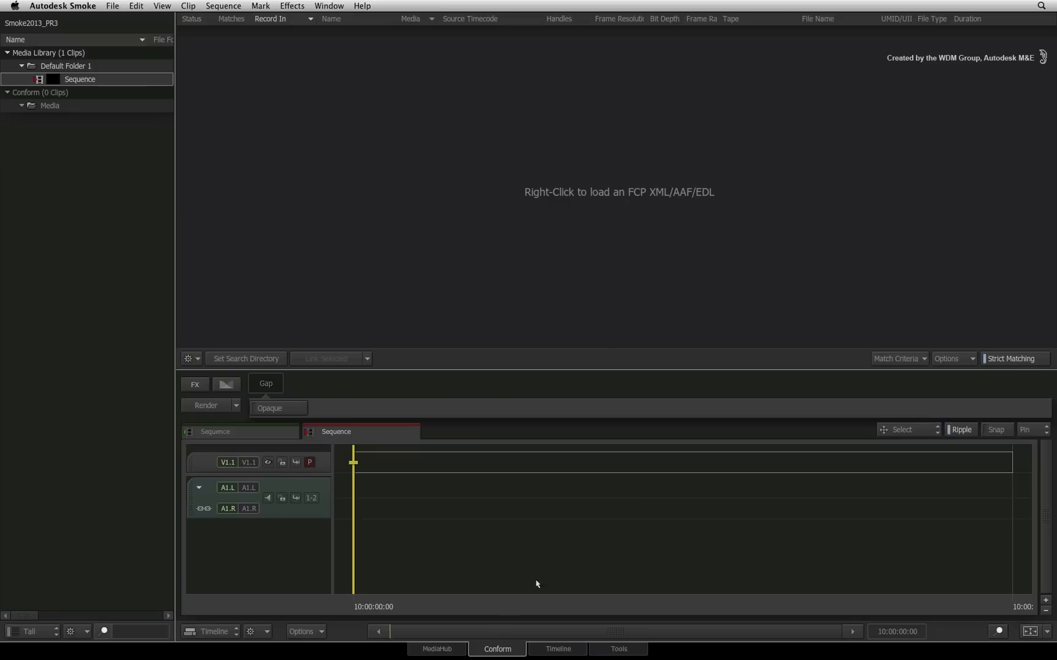
pyautogui.moveTo(610, 519)
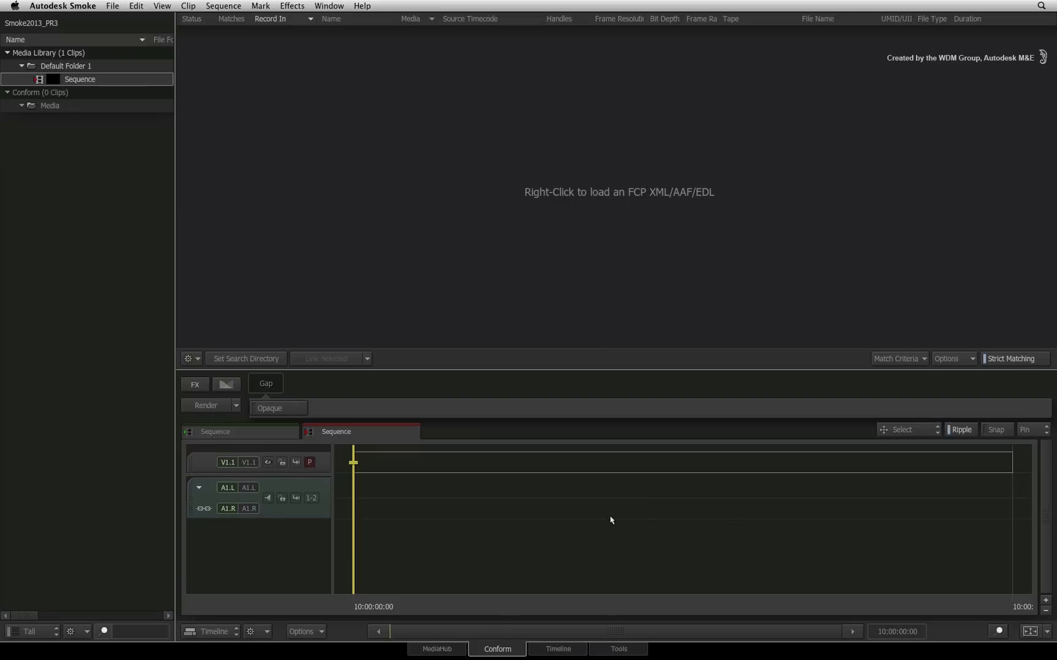
pyautogui.moveTo(901, 150)
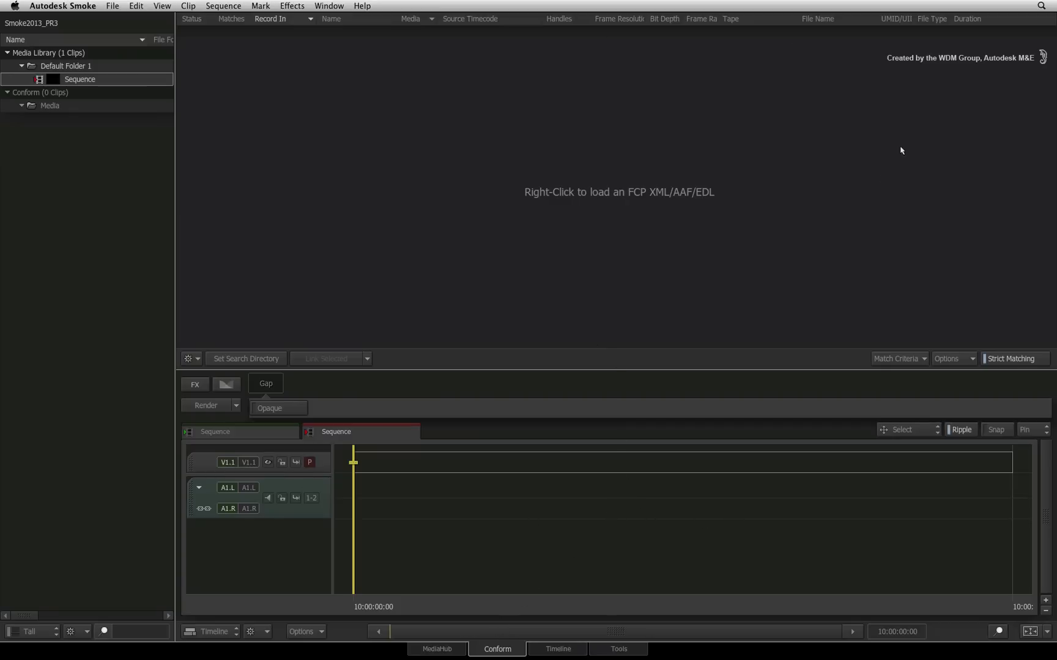
pyautogui.moveTo(317, 238)
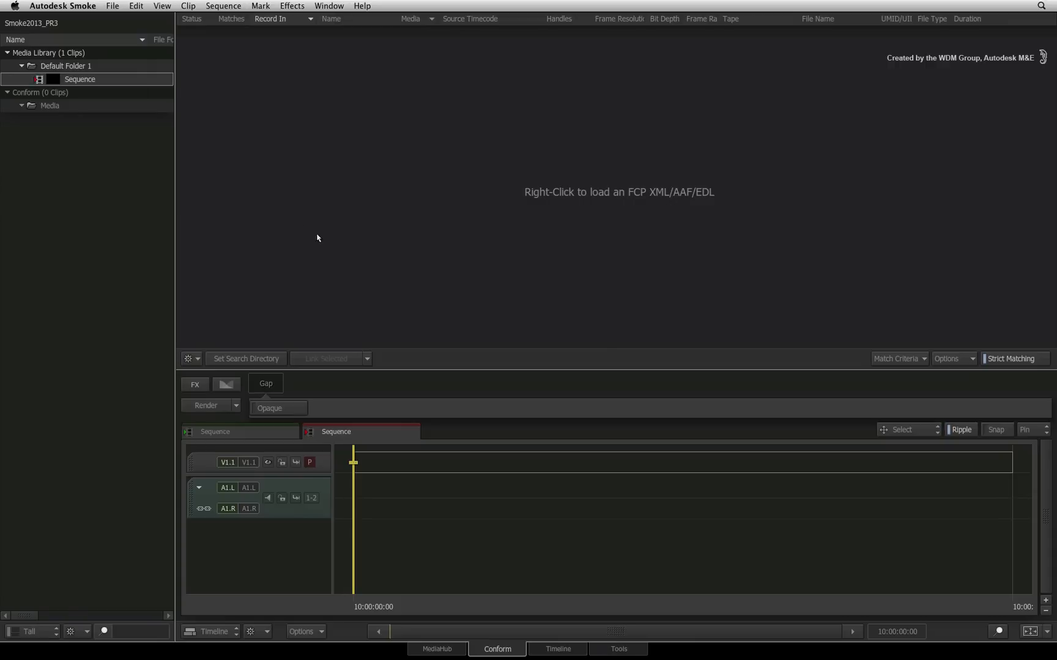
pyautogui.moveTo(282, 231)
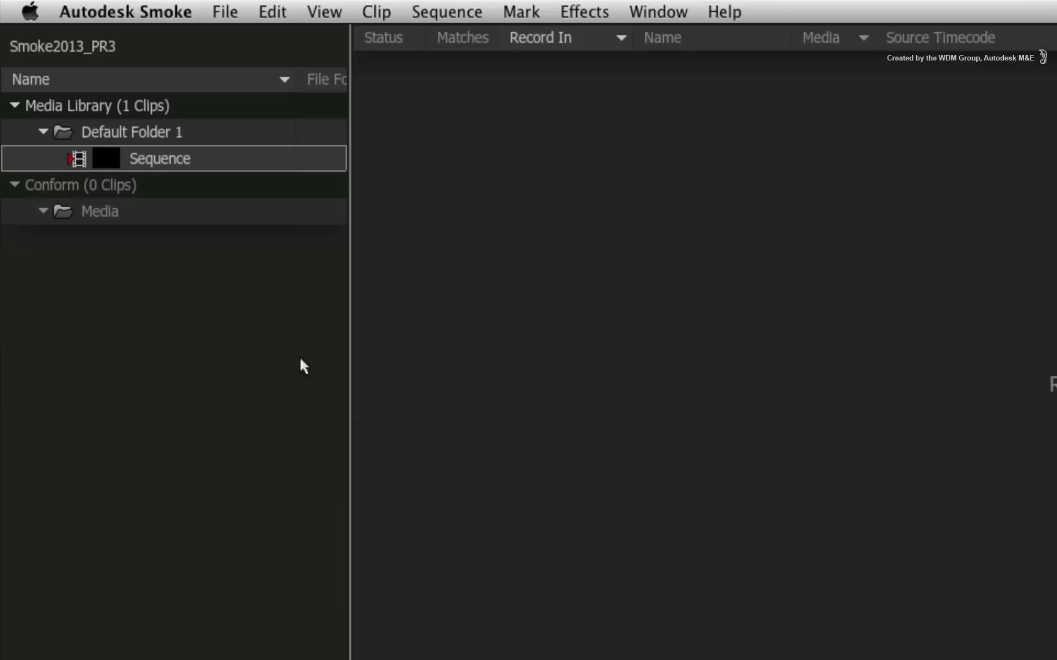
pyautogui.click(130, 133)
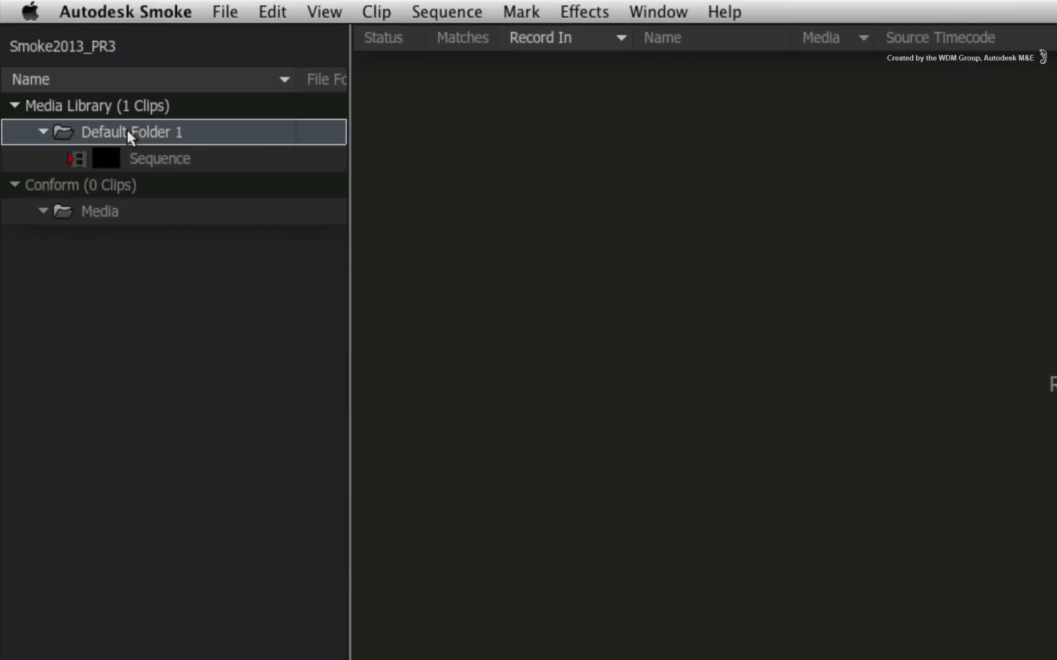
pyautogui.moveTo(124, 135)
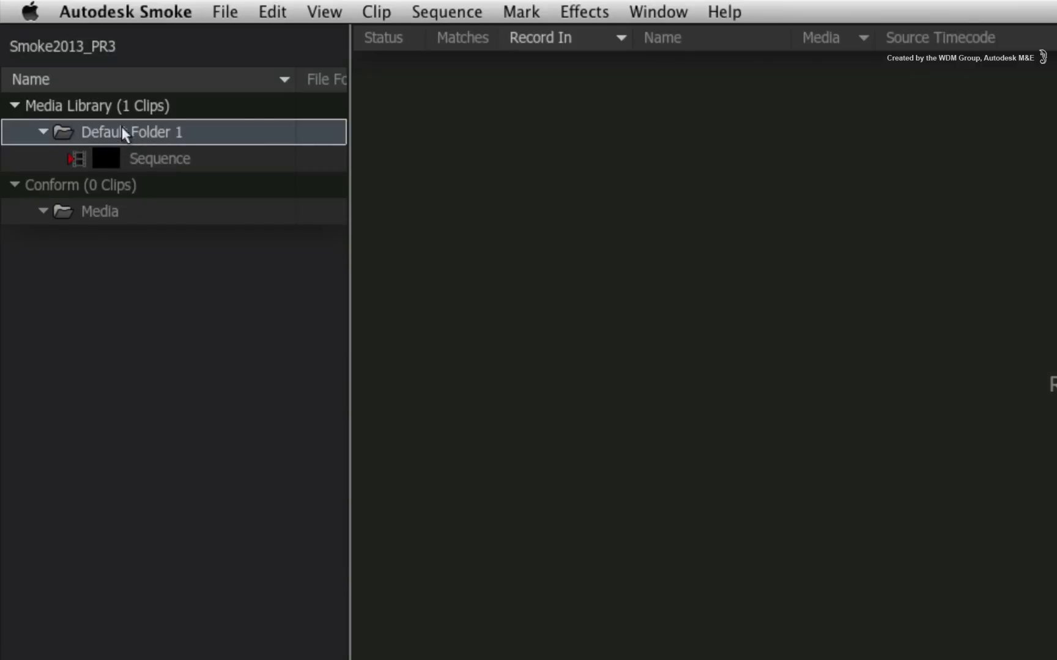
pyautogui.moveTo(129, 149)
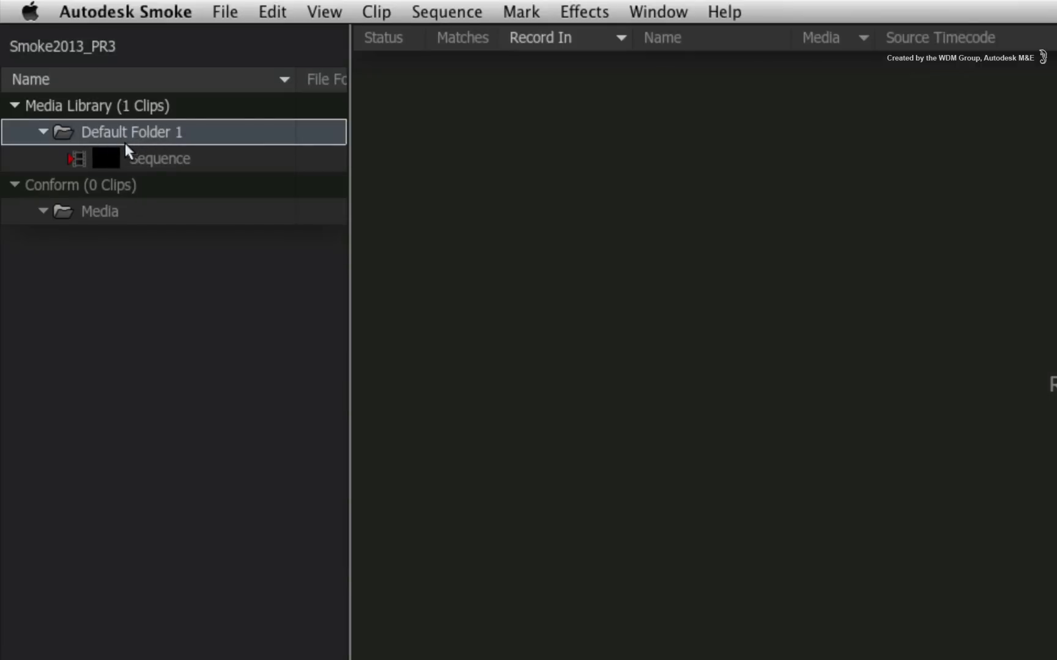
pyautogui.moveTo(121, 154)
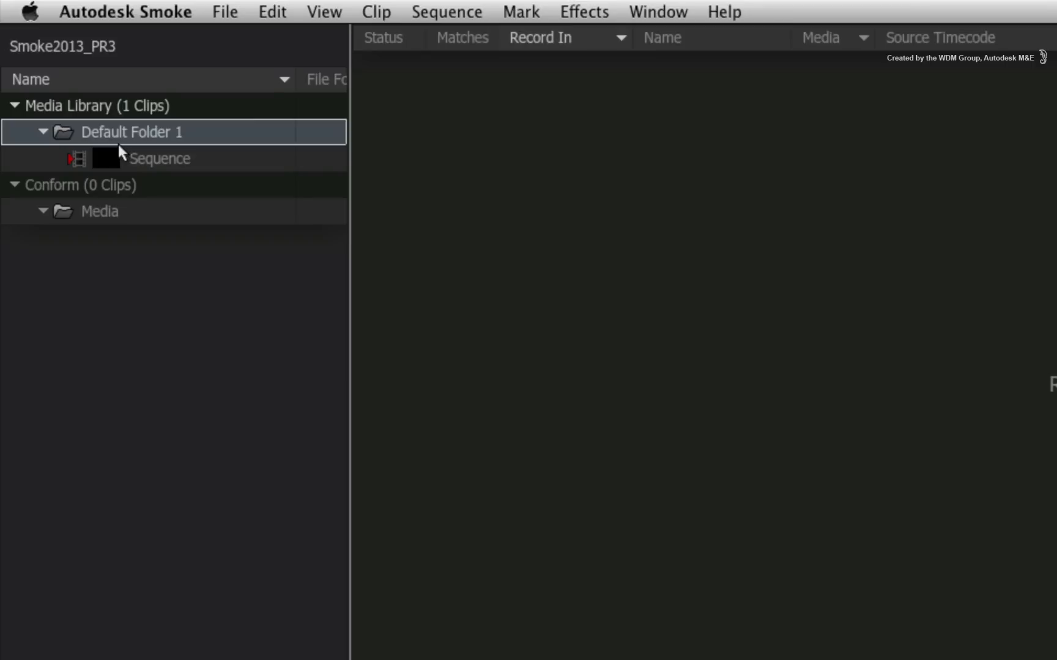
pyautogui.moveTo(121, 151)
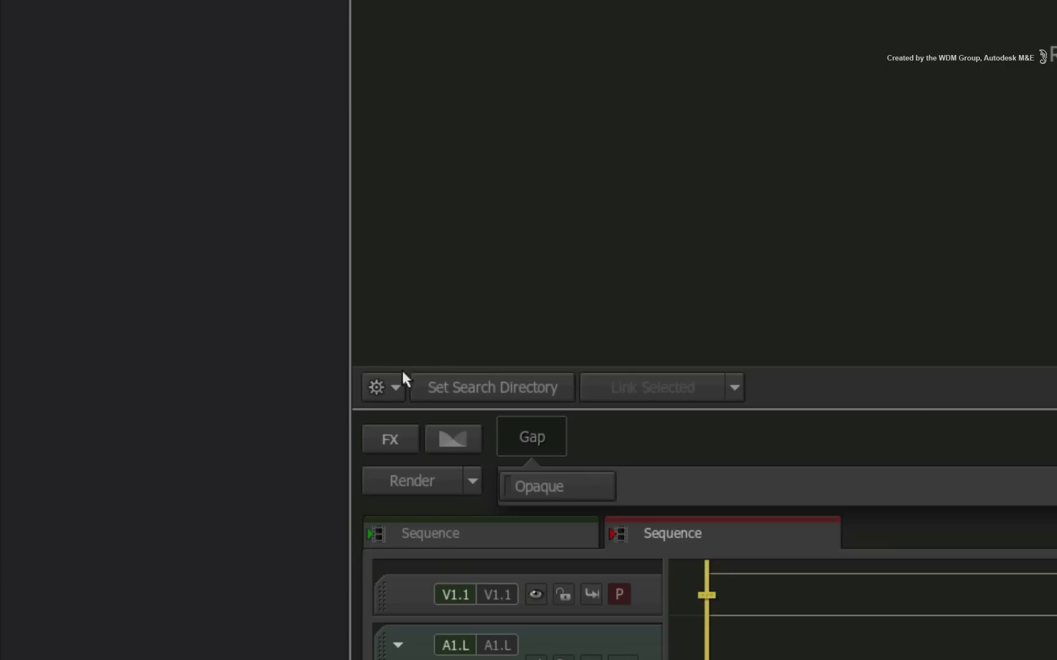
# Choose Load new FCP XML/AAF from the event list's gear menu
pyautogui.click(395, 388)
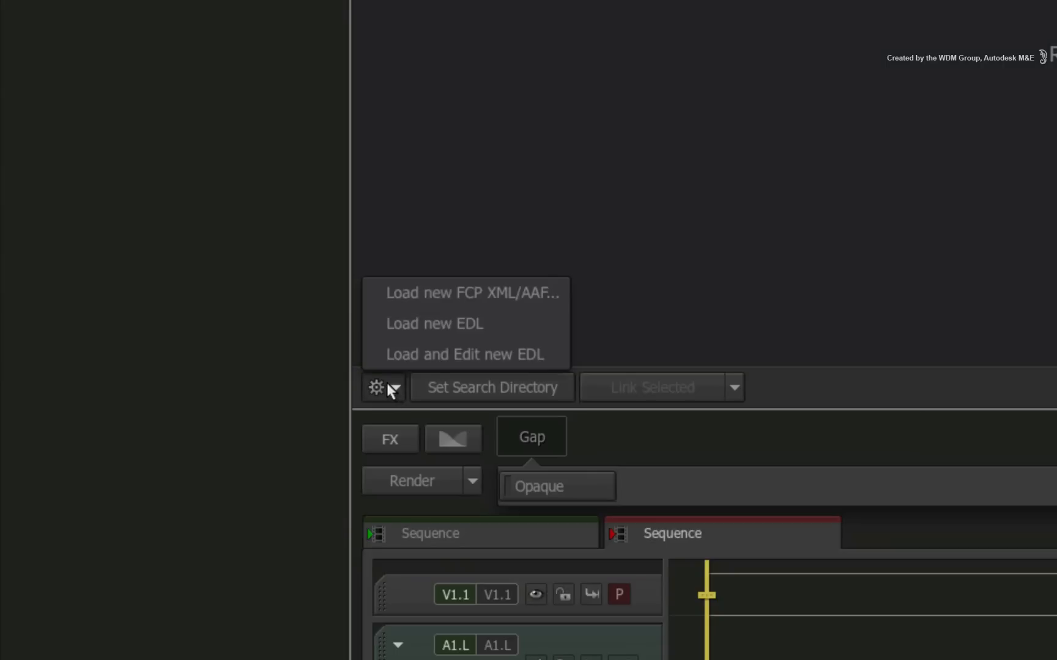
pyautogui.moveTo(448, 292)
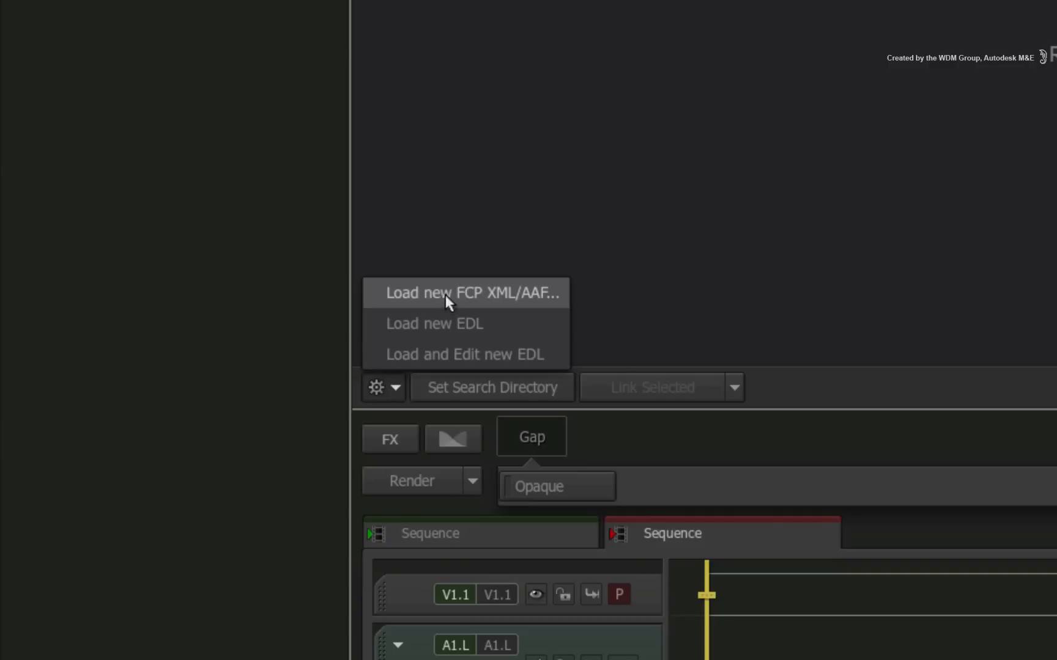
pyautogui.click(464, 292)
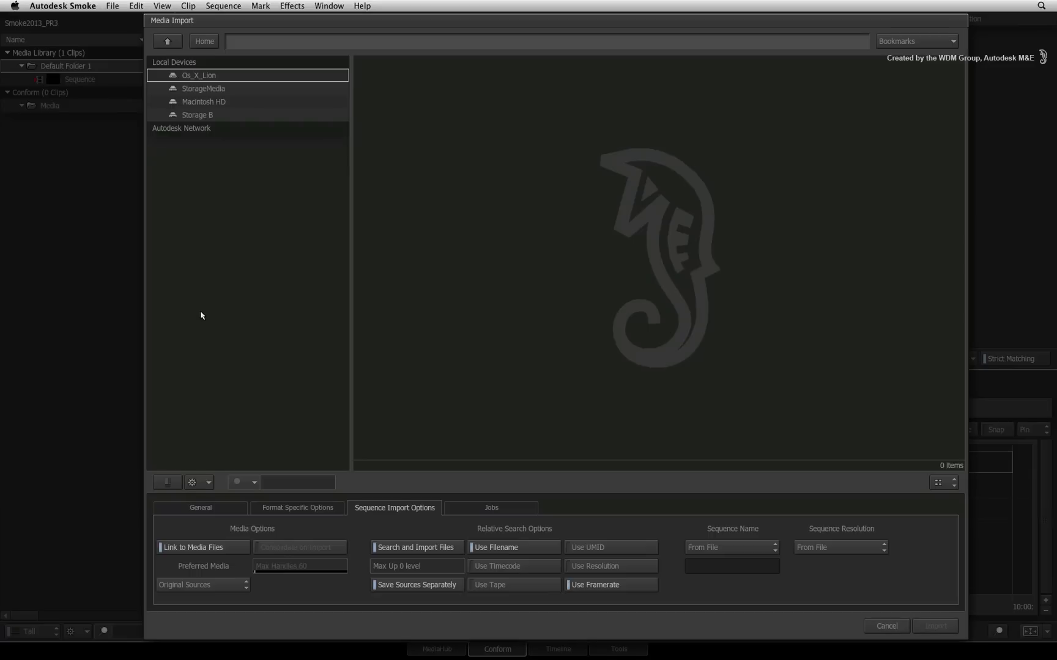
pyautogui.moveTo(193, 72)
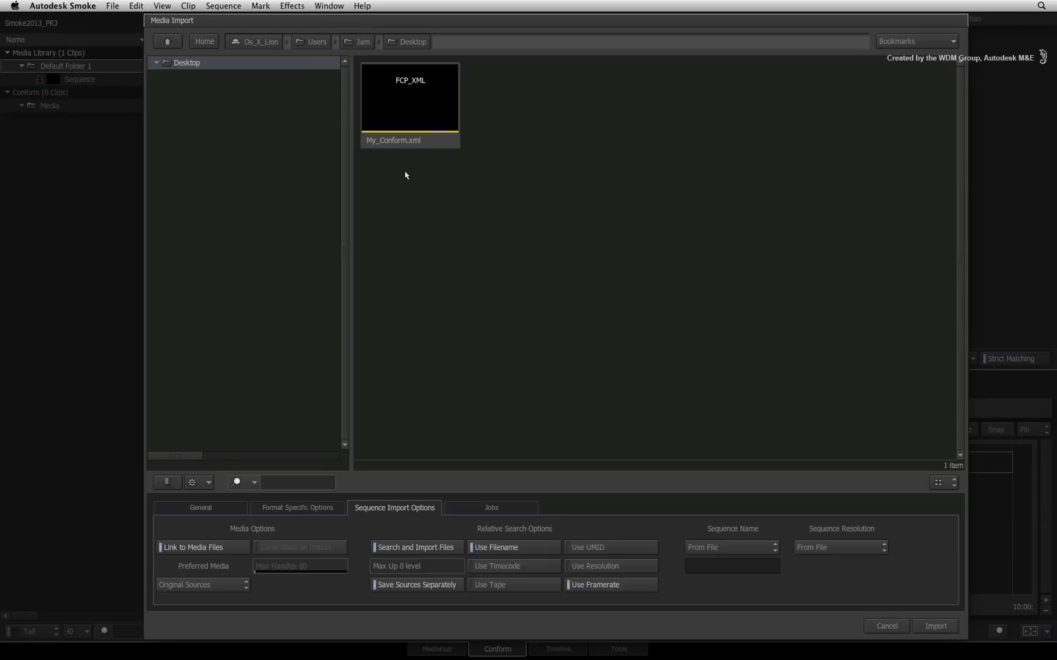
# Select My_Conform.xml and view its General clip import settings
pyautogui.click(409, 96)
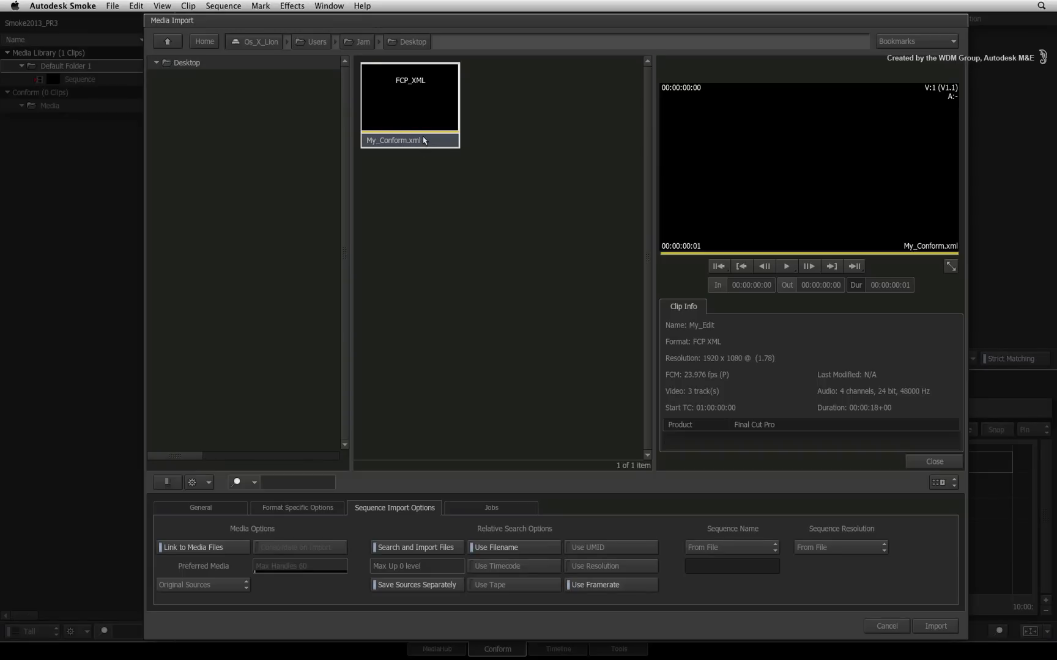
pyautogui.moveTo(716, 268)
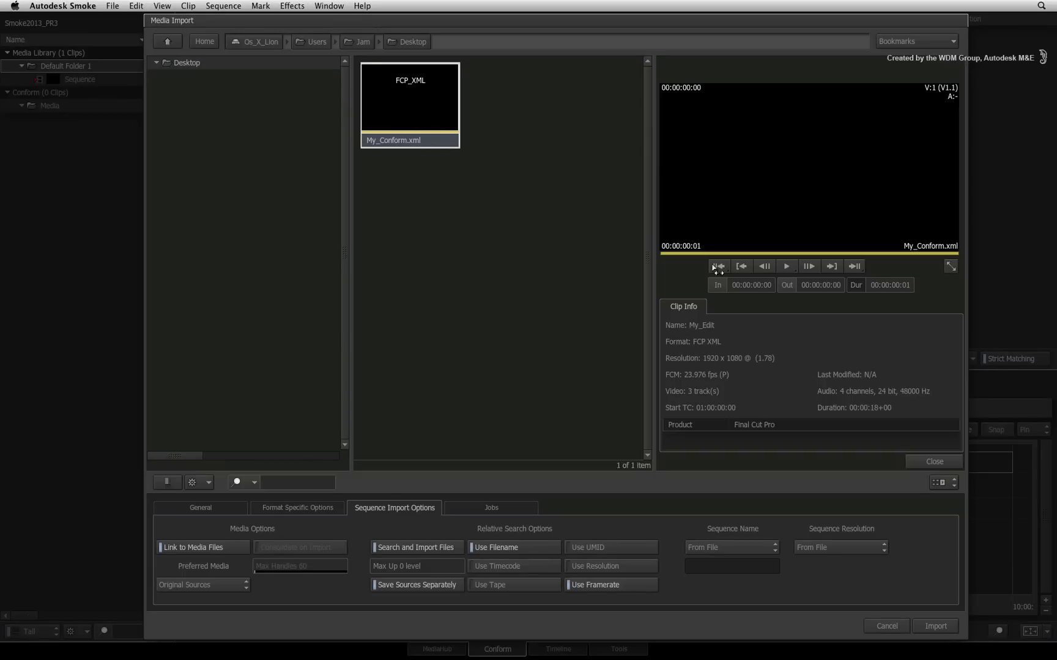
pyautogui.moveTo(528, 403)
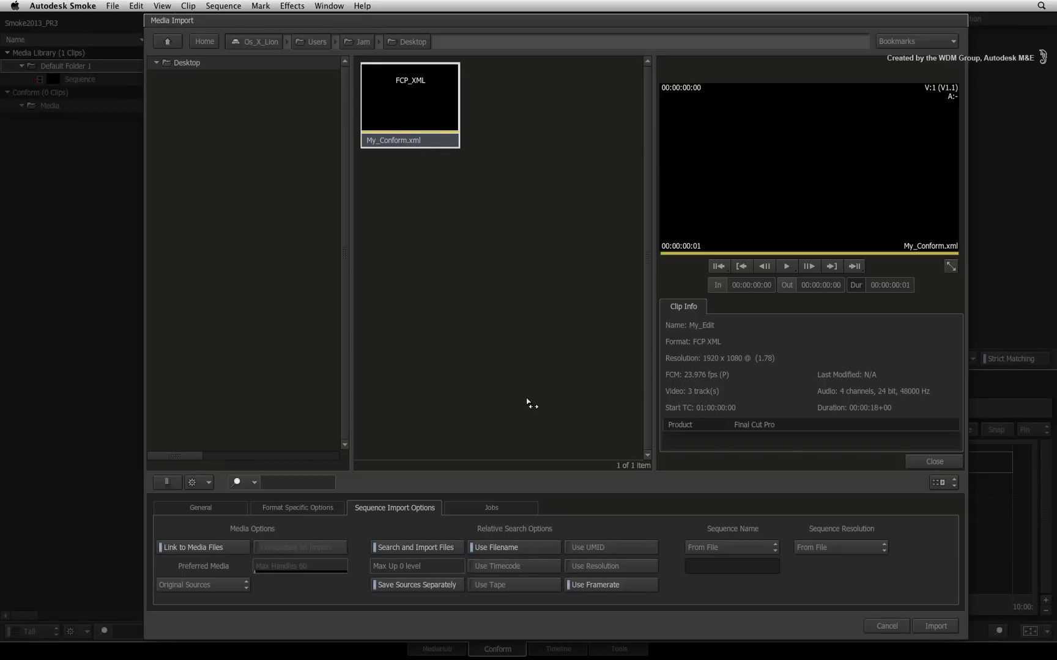
pyautogui.moveTo(530, 397)
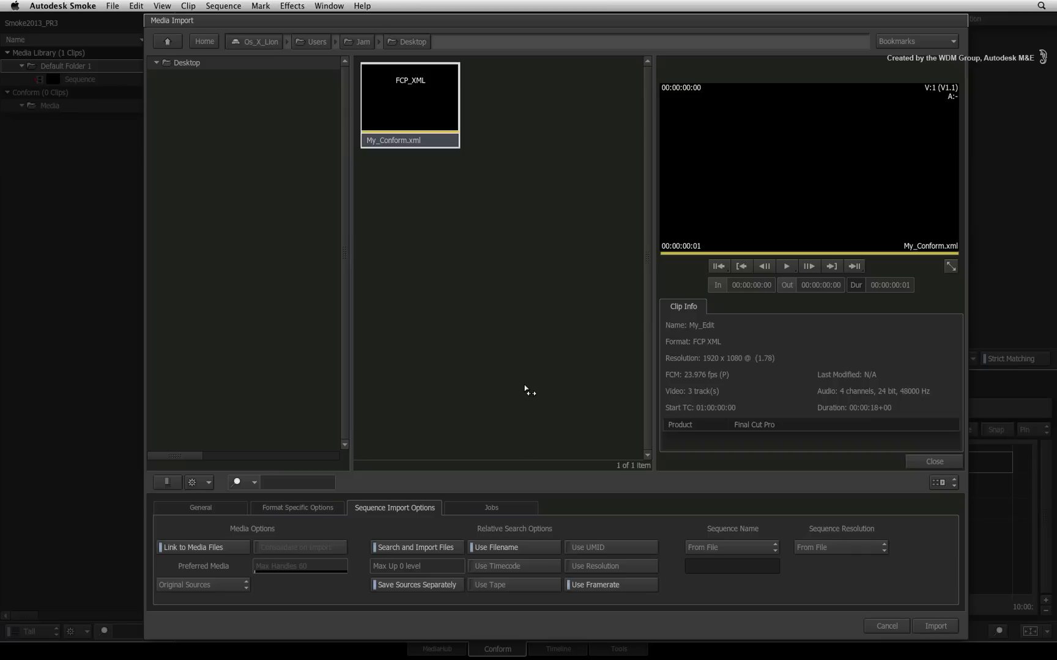
pyautogui.moveTo(519, 384)
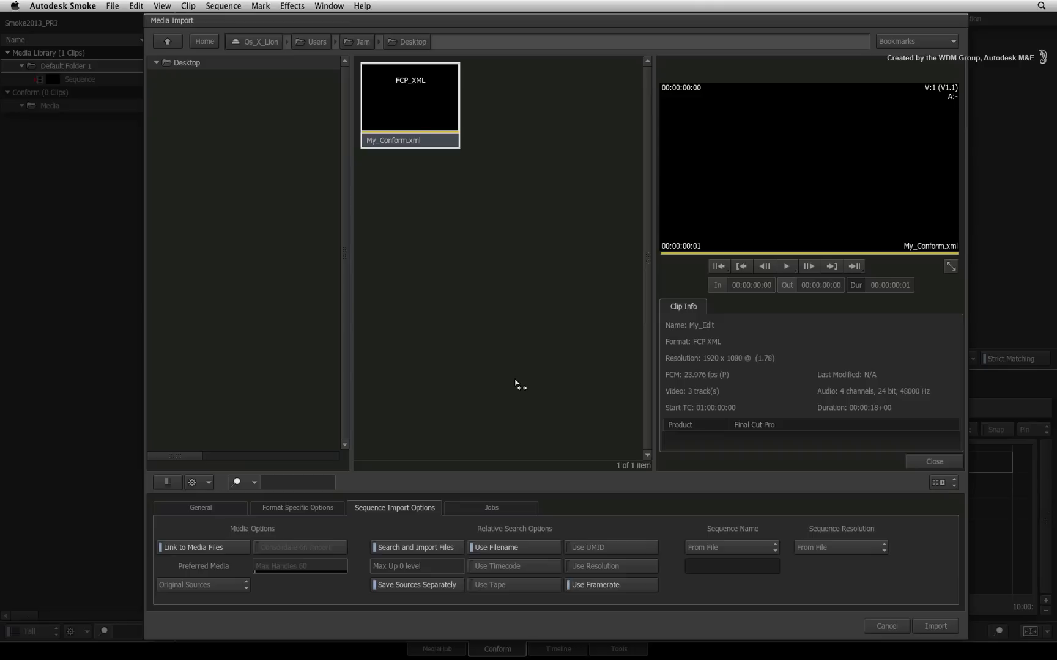
pyautogui.moveTo(519, 384)
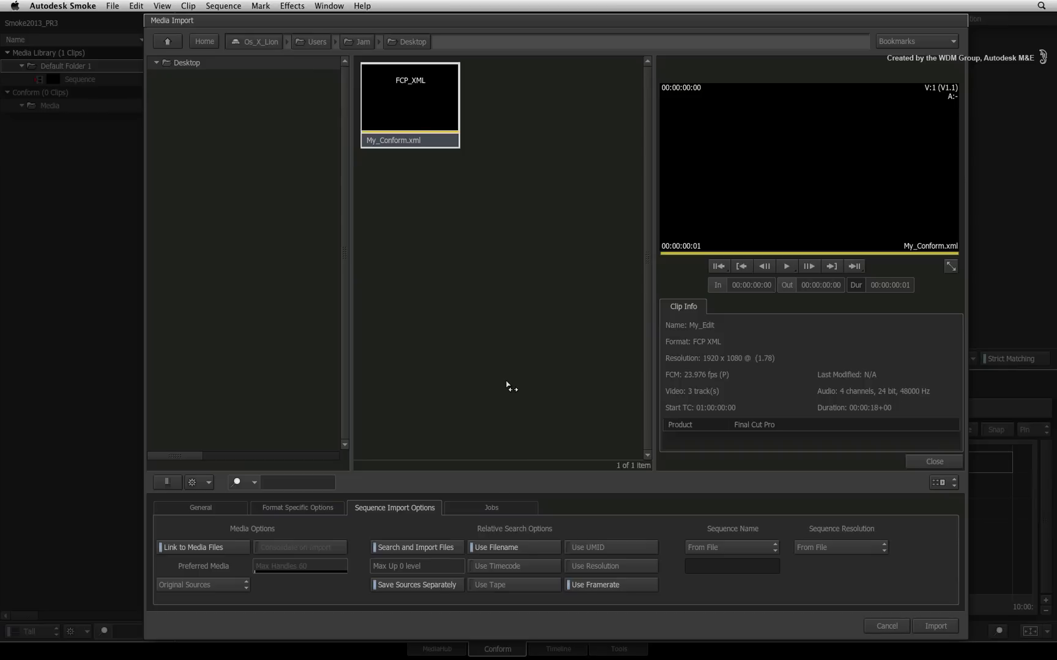
pyautogui.moveTo(394, 376)
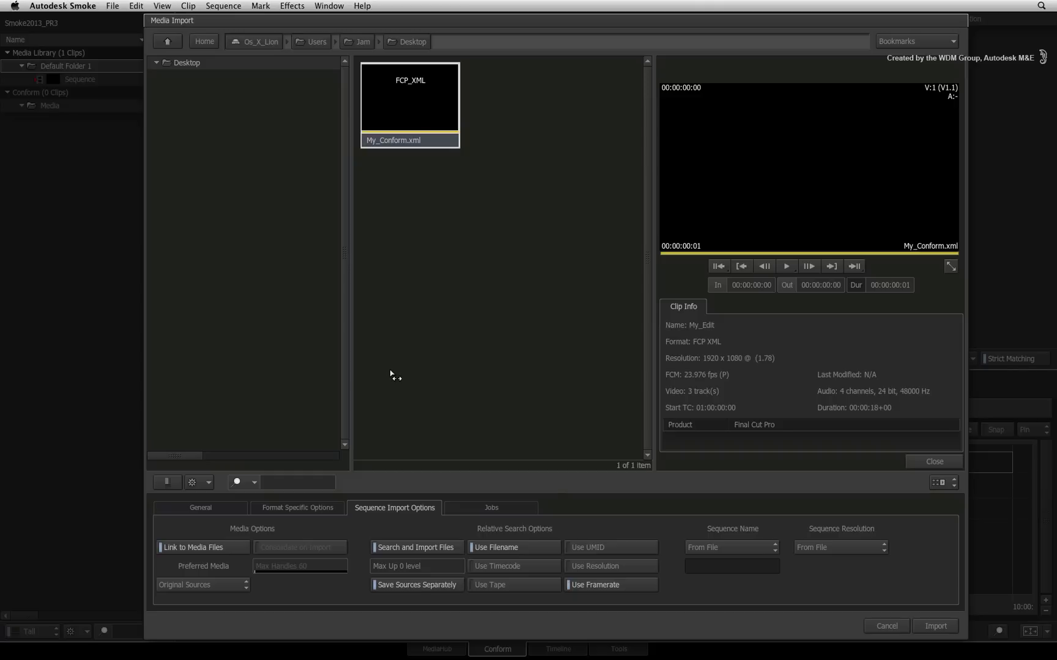
pyautogui.moveTo(397, 385)
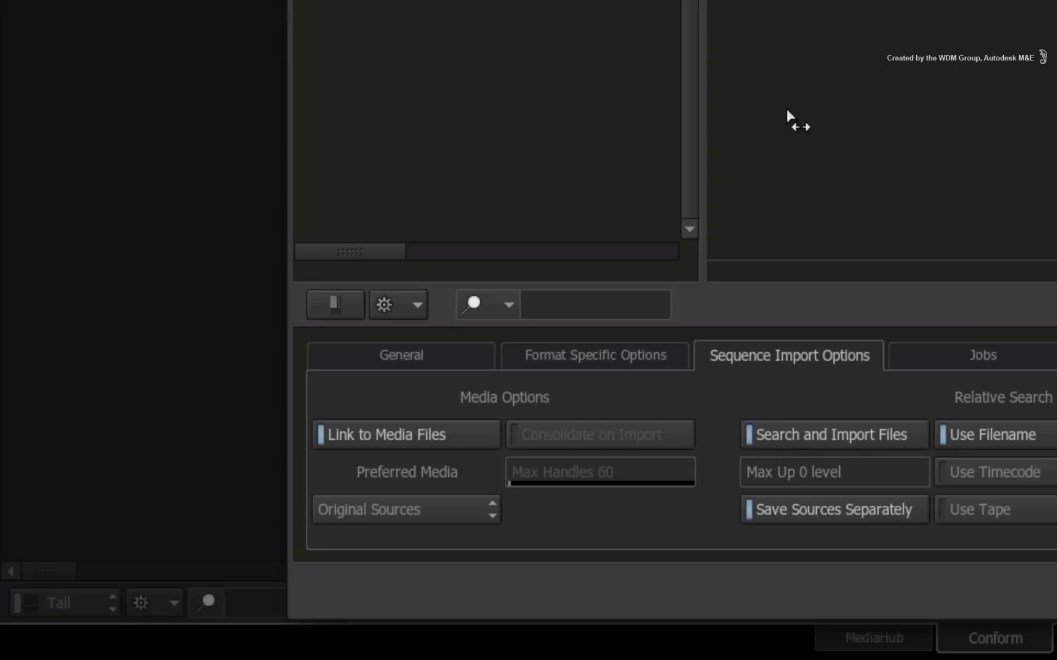
pyautogui.click(400, 355)
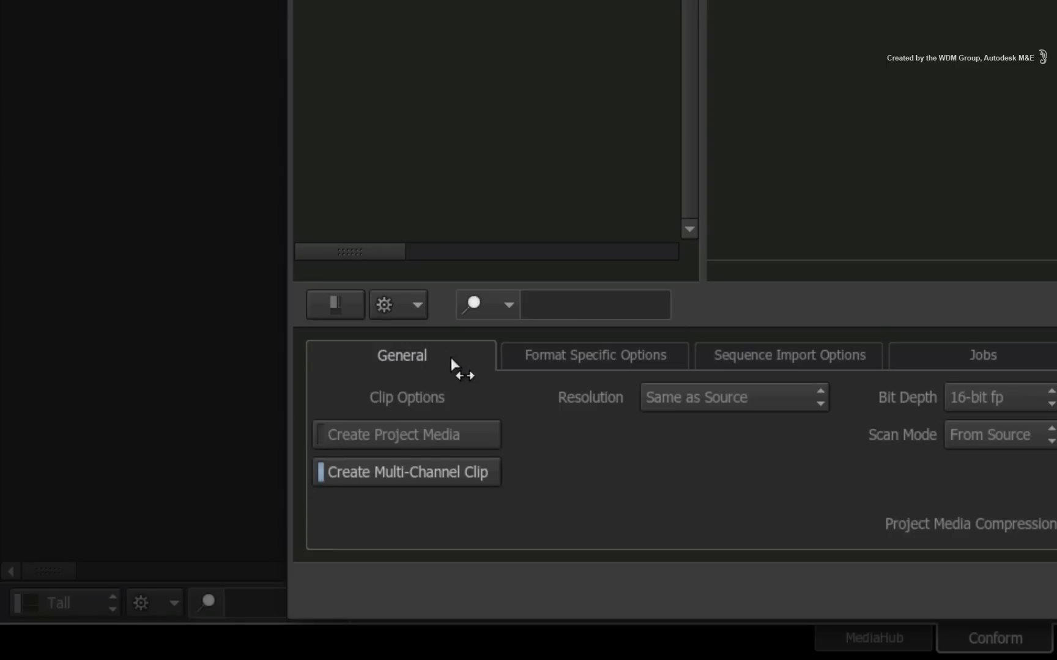
pyautogui.moveTo(401, 448)
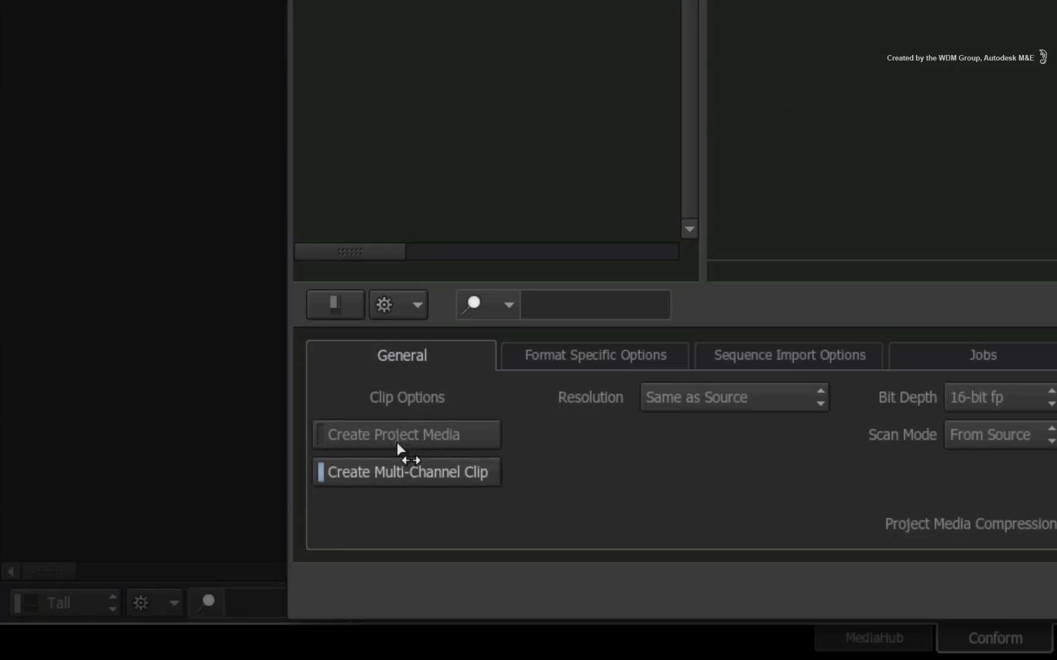
pyautogui.moveTo(408, 454)
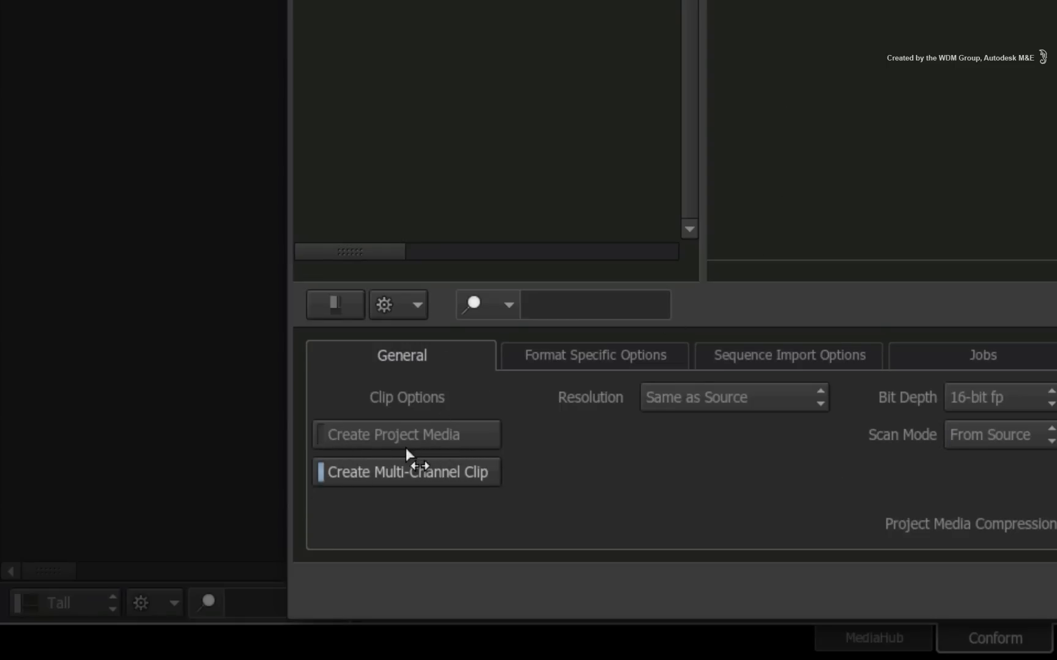
pyautogui.moveTo(471, 431)
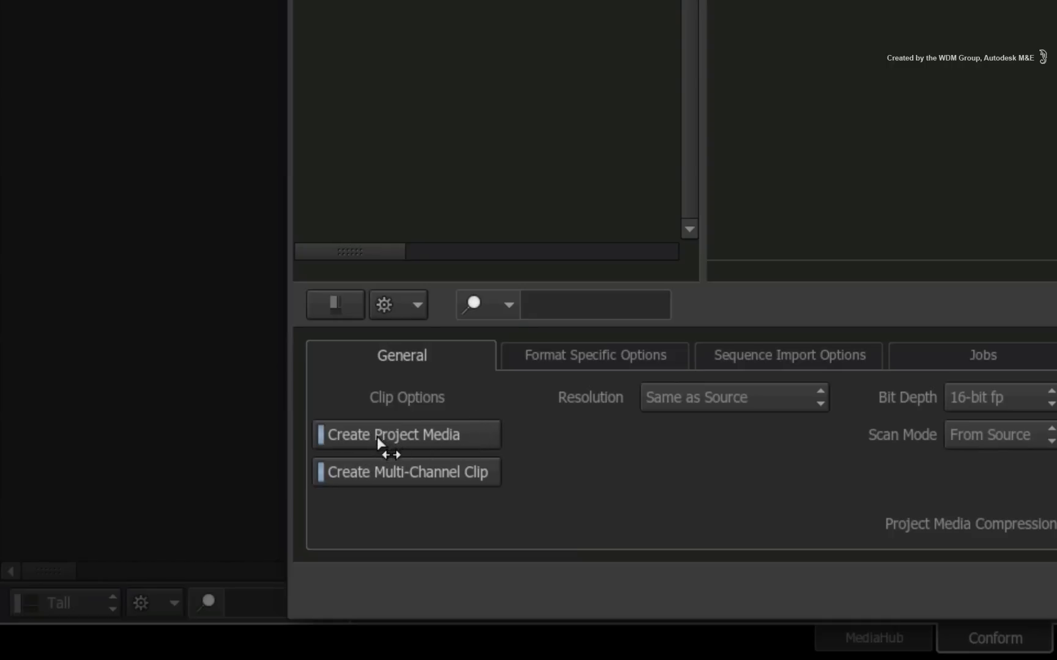
pyautogui.moveTo(369, 468)
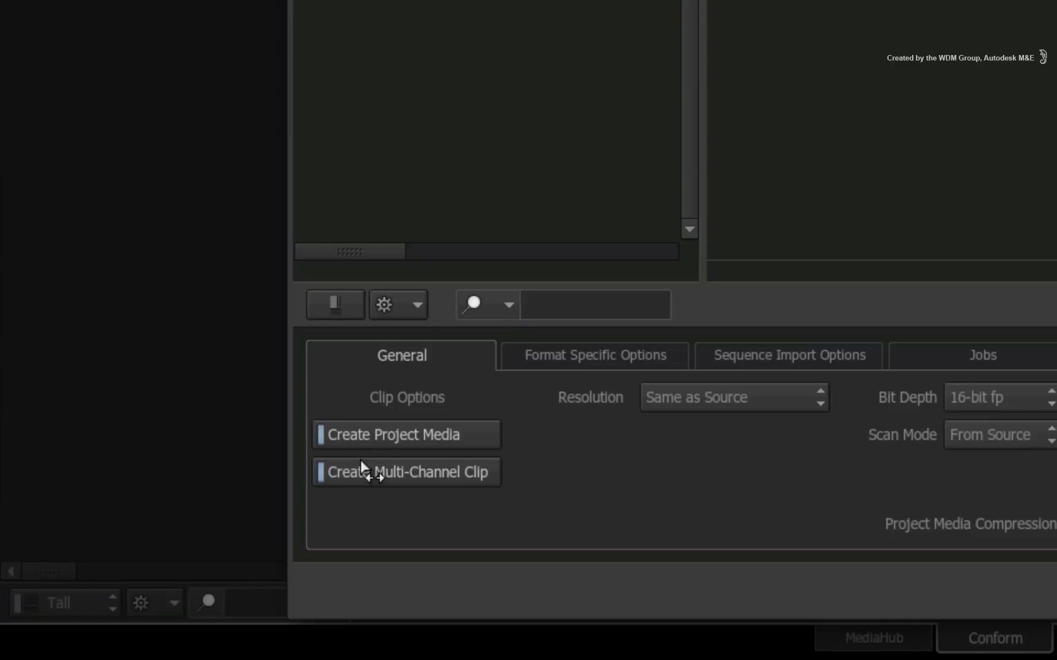
pyautogui.moveTo(364, 468)
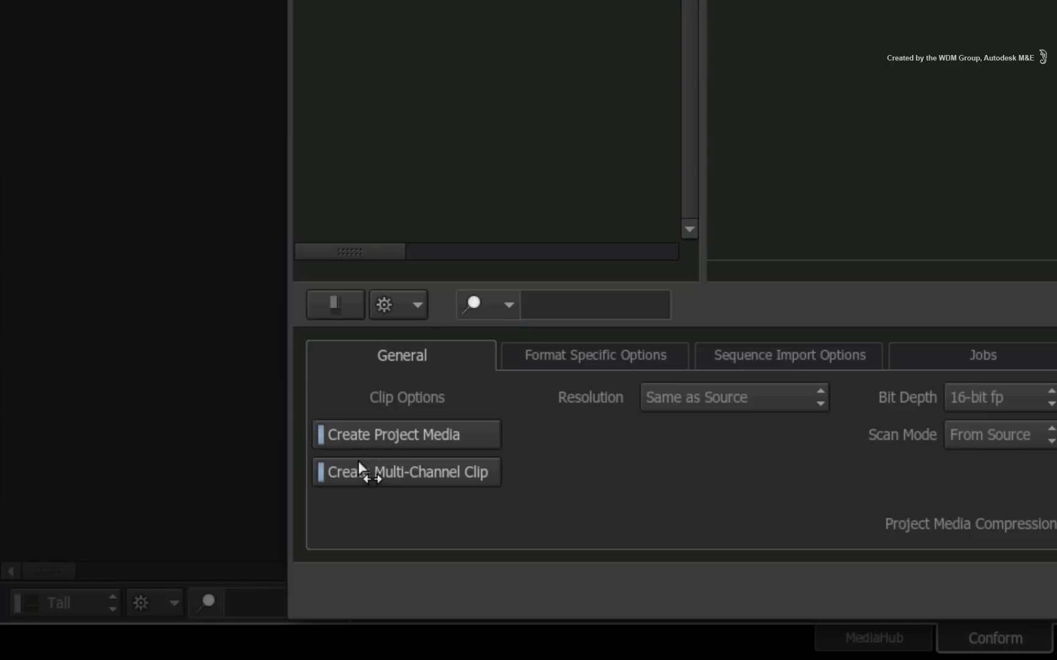
pyautogui.moveTo(351, 453)
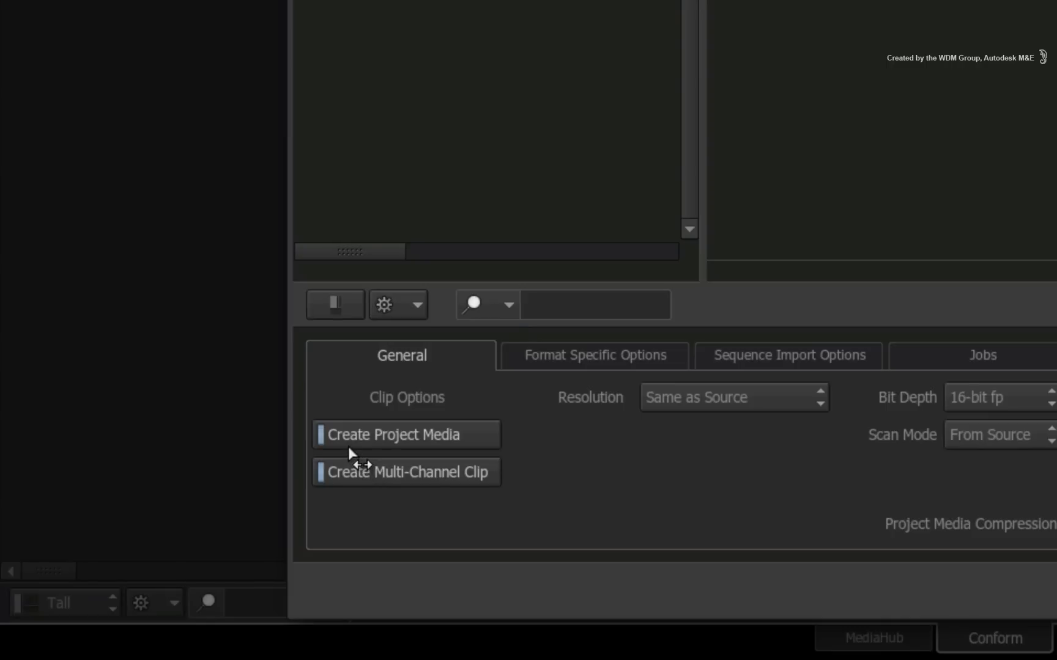
pyautogui.moveTo(347, 443)
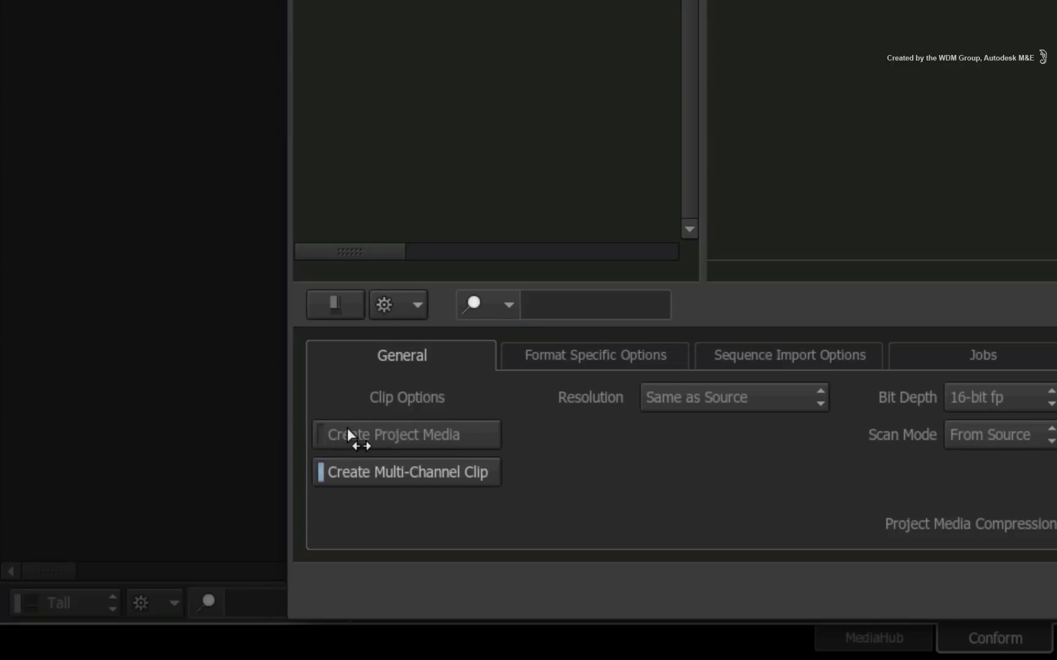
# Show the Sequence Import Options tab in Media Import again
pyautogui.click(788, 355)
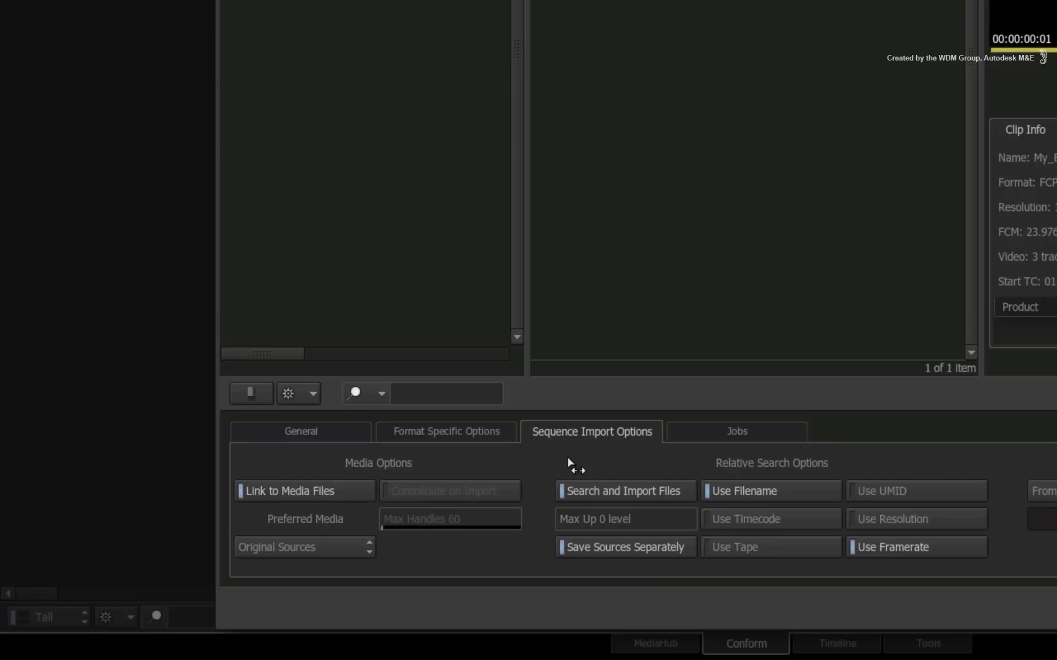
pyautogui.moveTo(601, 460)
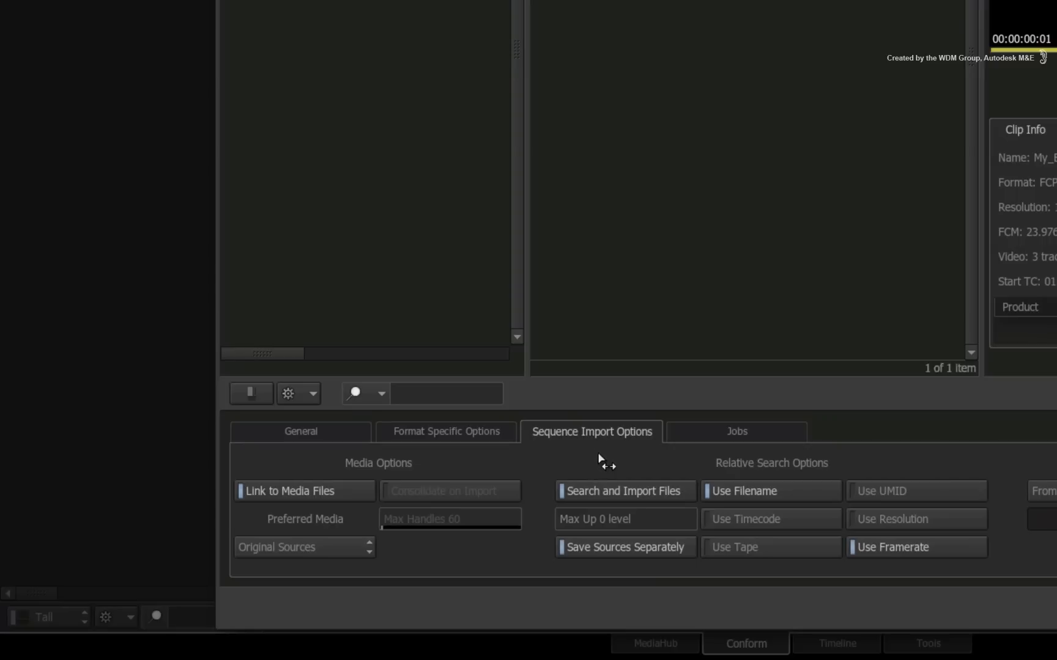
pyautogui.moveTo(678, 441)
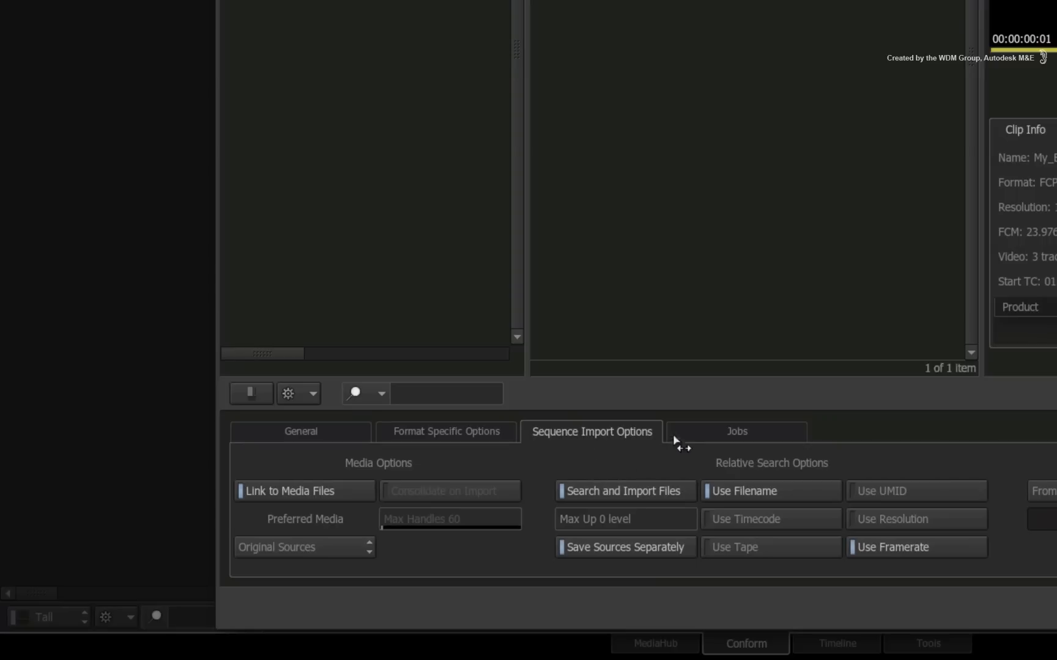
pyautogui.moveTo(344, 471)
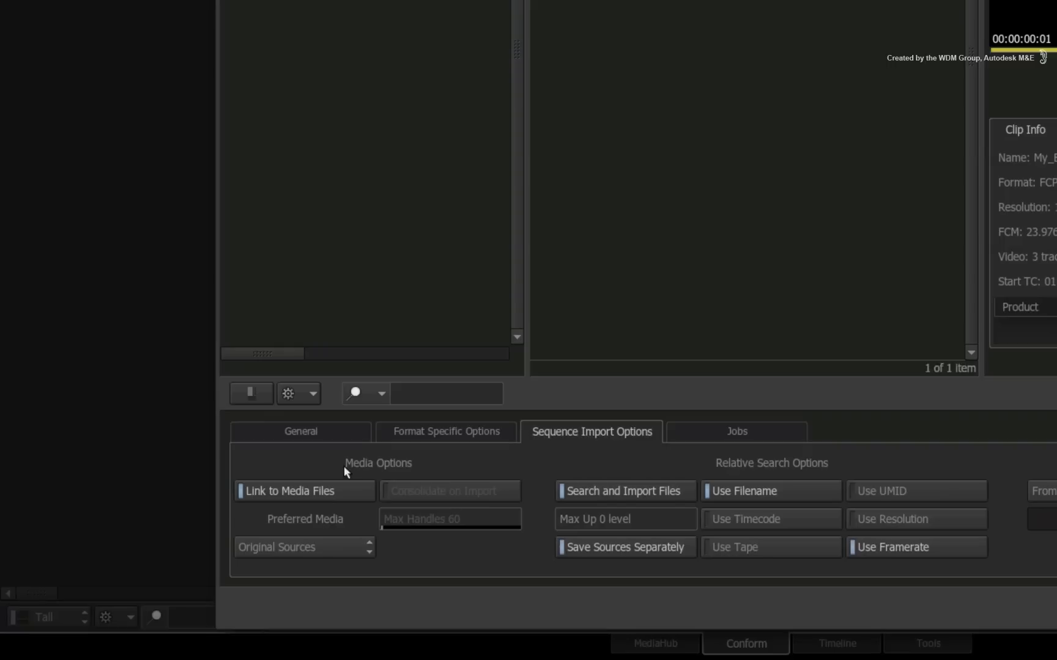
pyautogui.moveTo(513, 456)
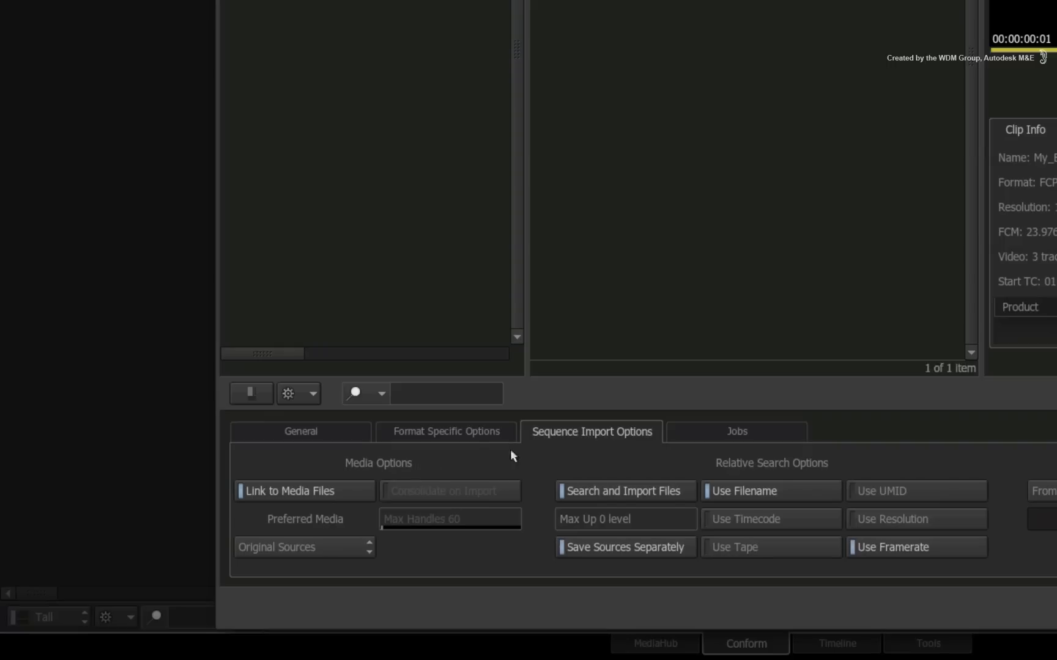
pyautogui.moveTo(619, 458)
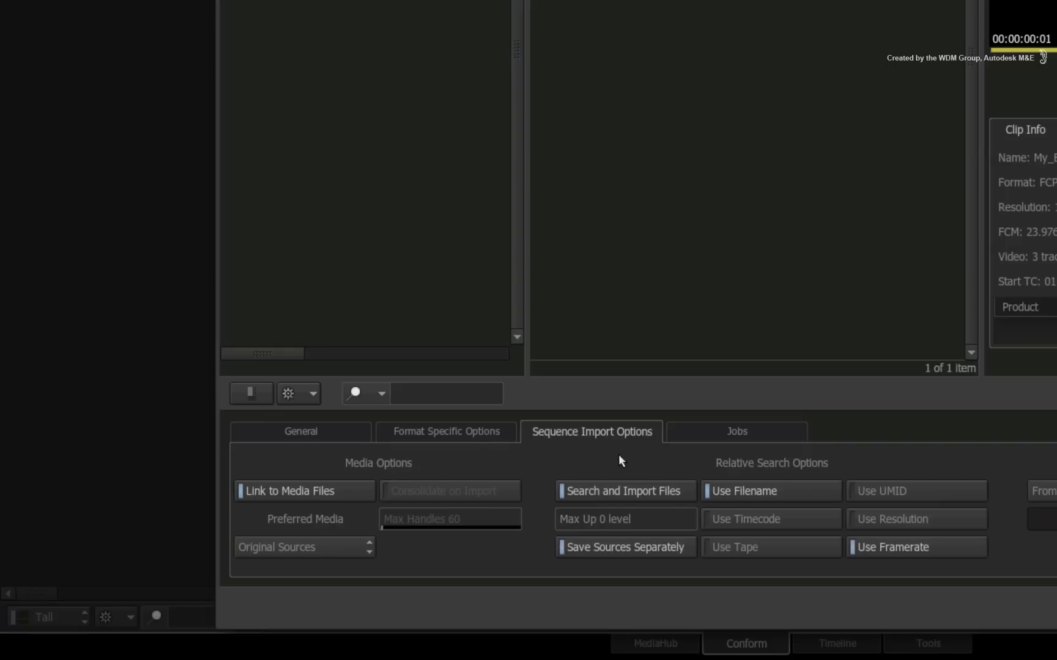
pyautogui.moveTo(625, 460)
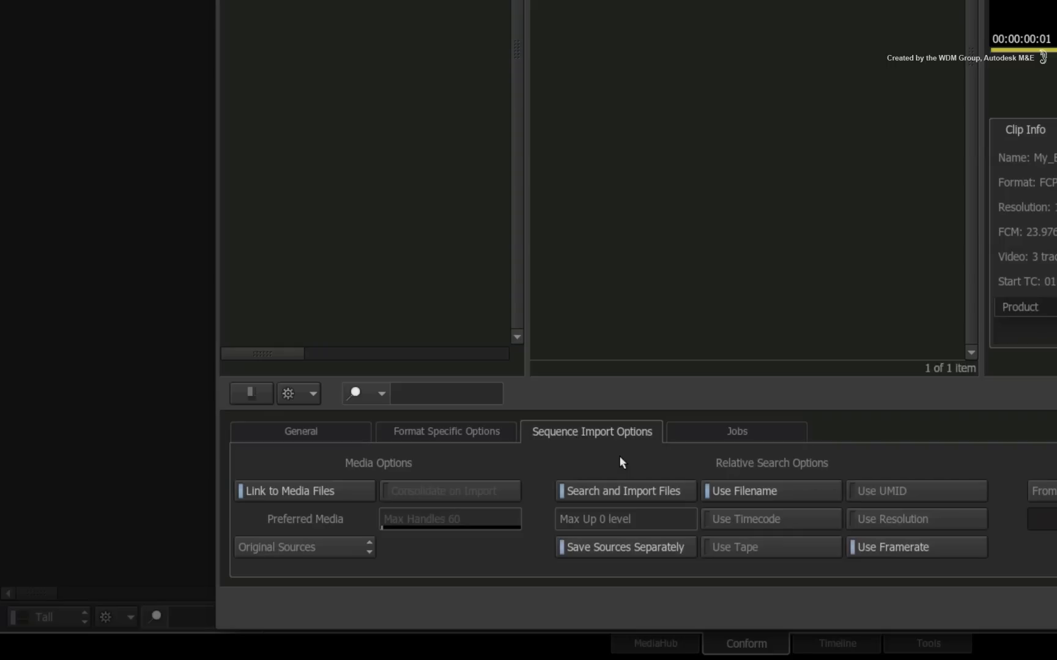
pyautogui.moveTo(620, 477)
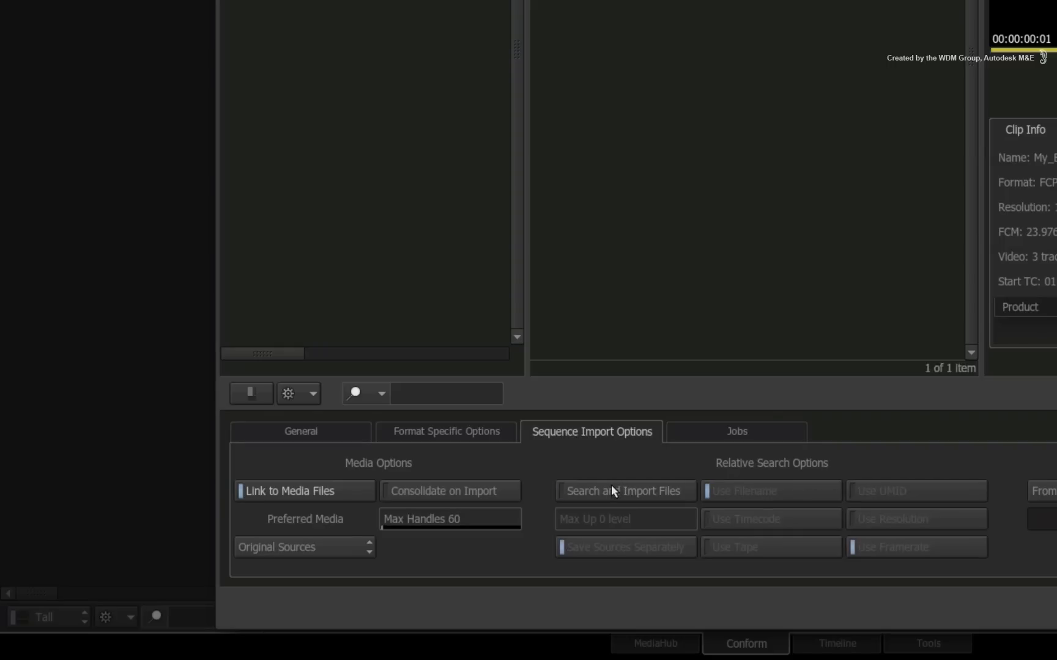
pyautogui.moveTo(614, 483)
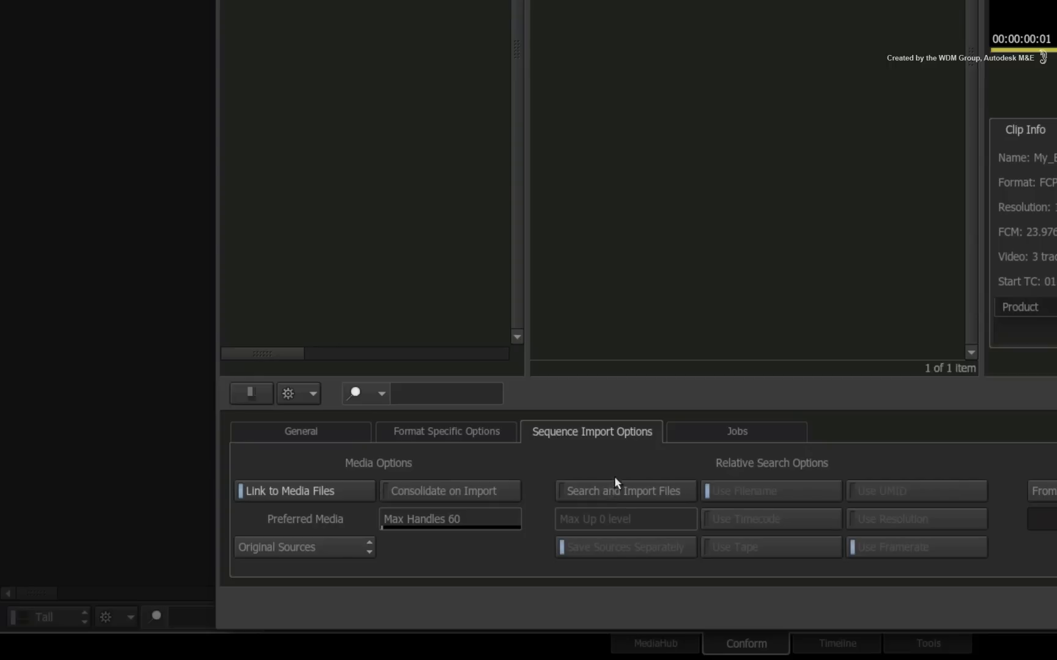
pyautogui.moveTo(576, 465)
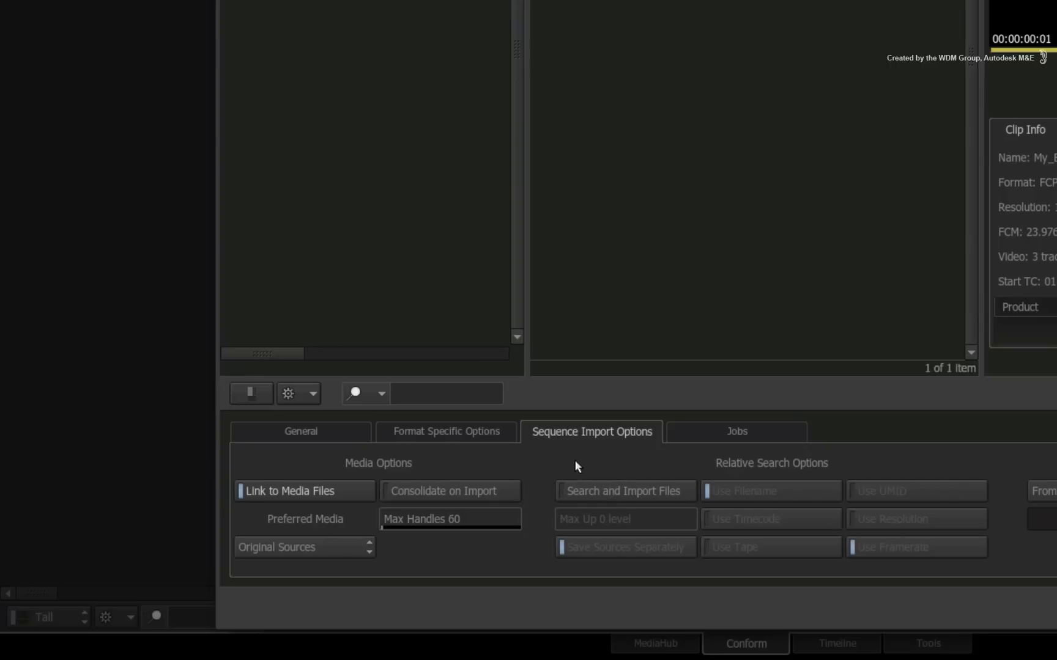
pyautogui.moveTo(358, 490)
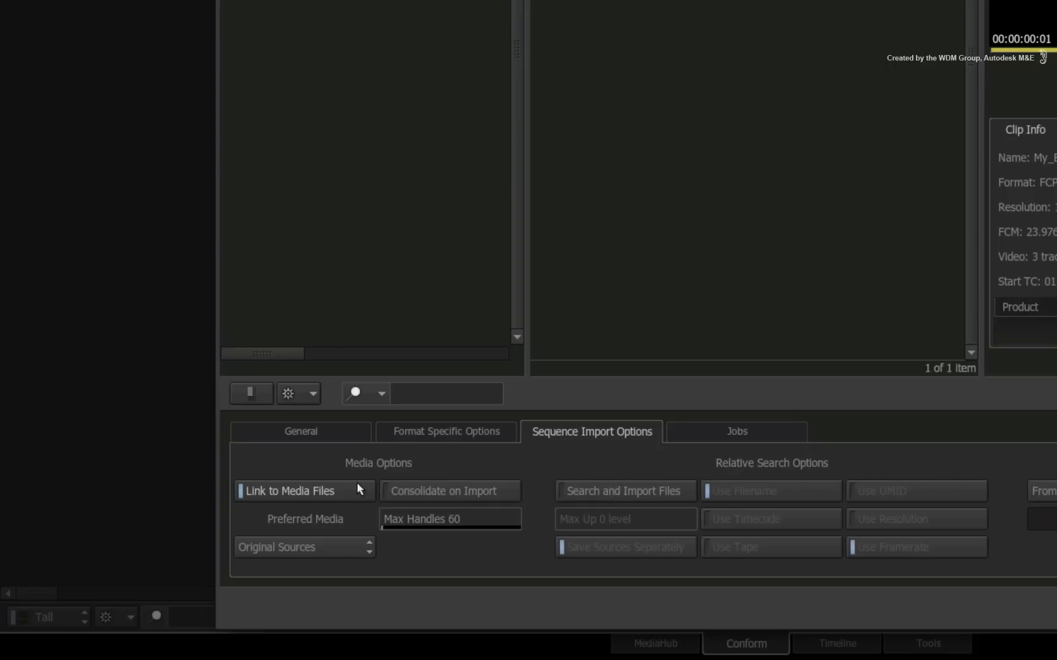
pyautogui.moveTo(375, 477)
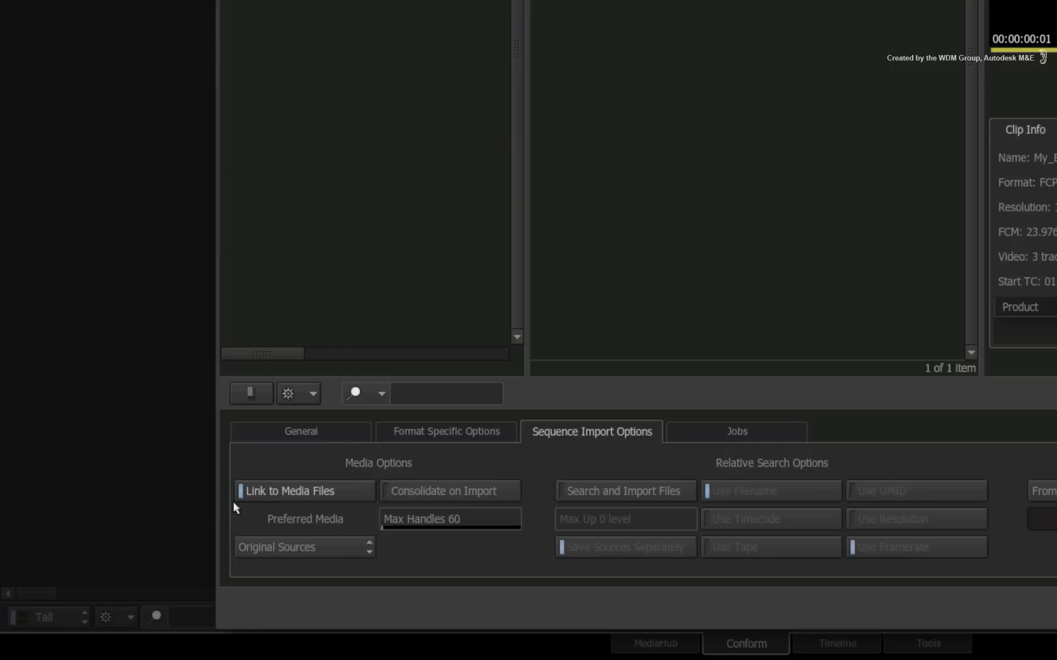
pyautogui.moveTo(299, 505)
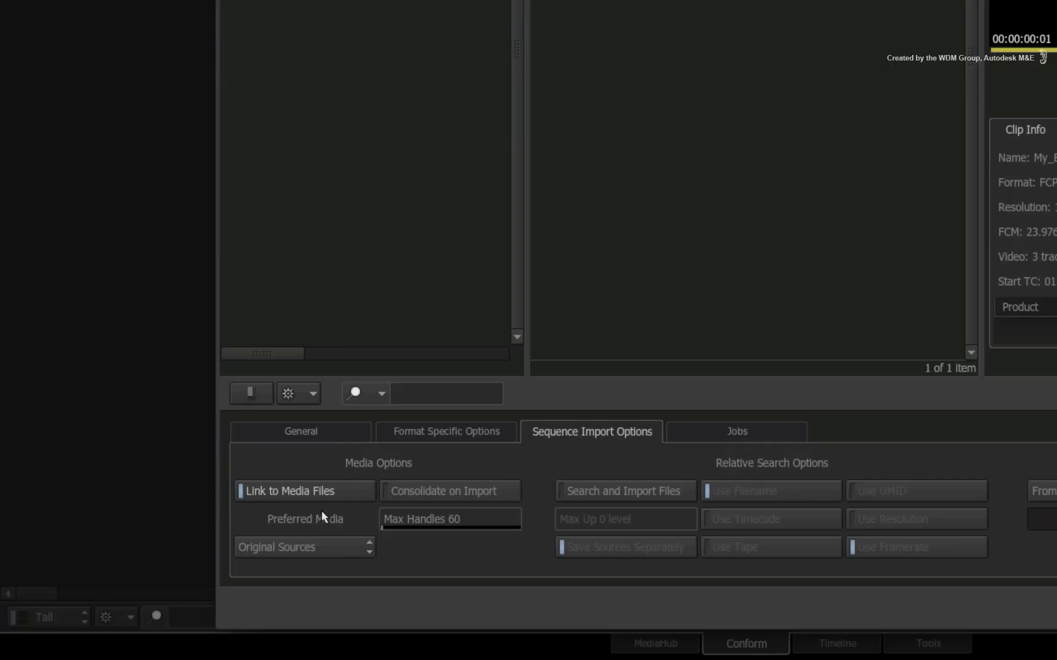
pyautogui.click(449, 491)
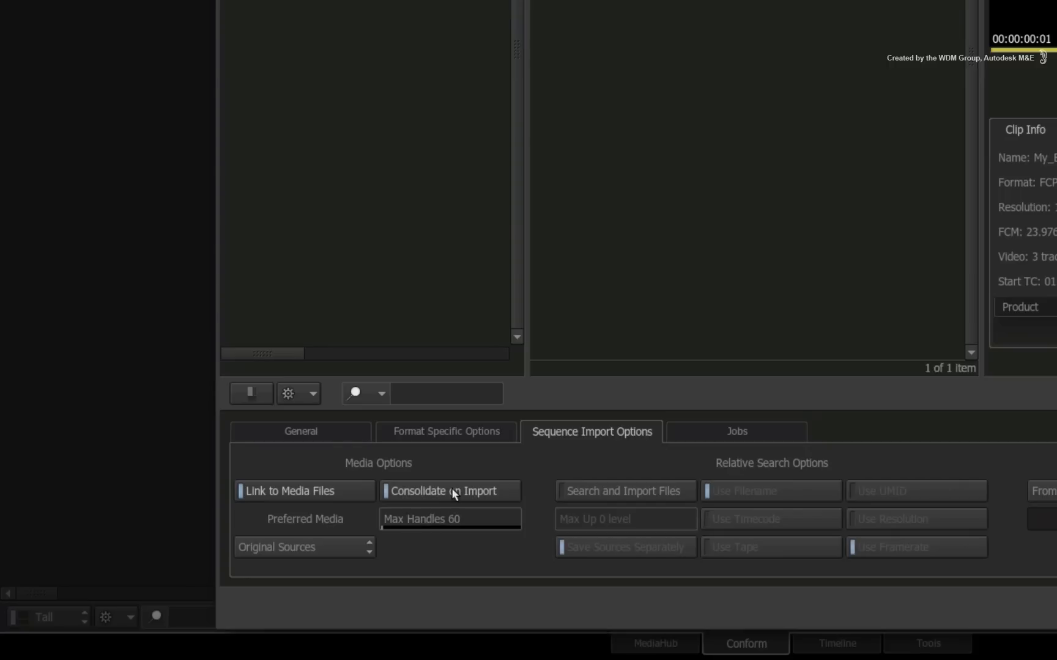
pyautogui.moveTo(420, 502)
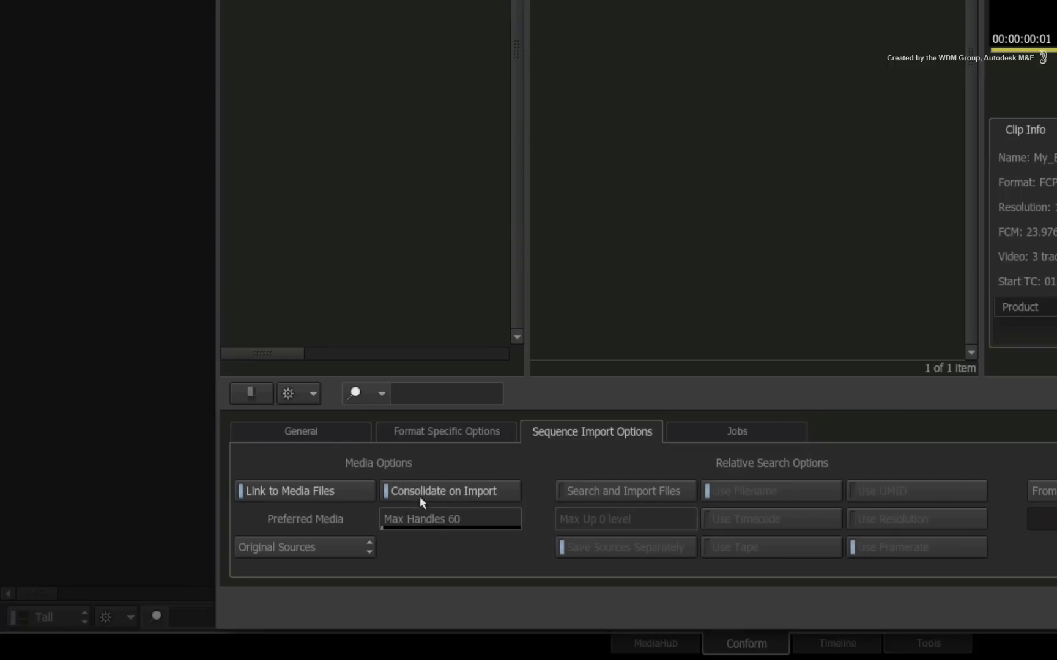
pyautogui.click(450, 490)
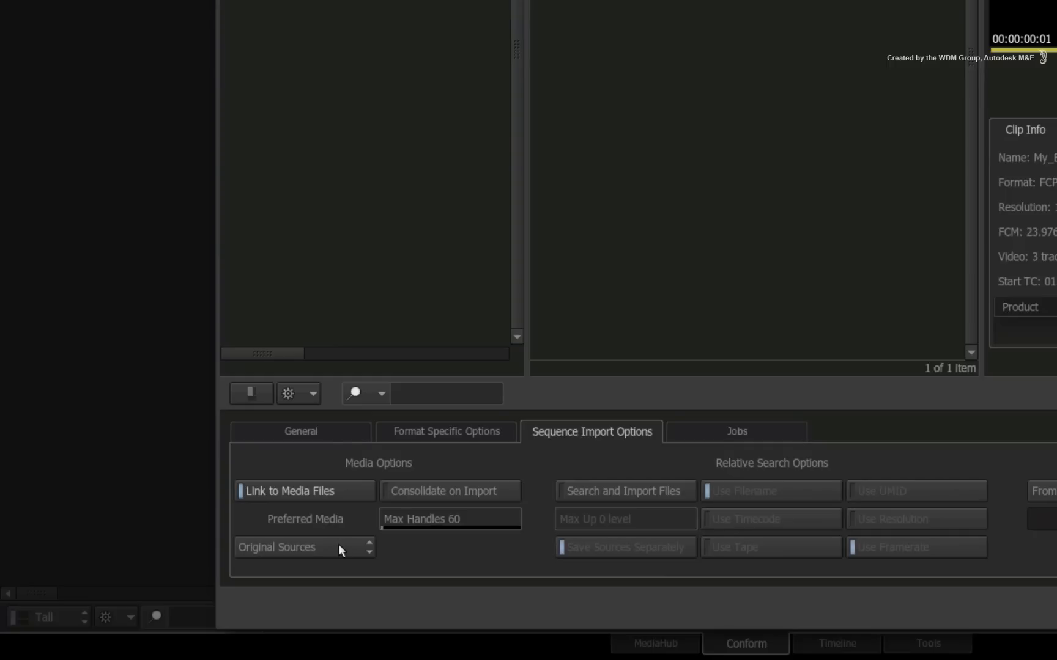
pyautogui.moveTo(309, 556)
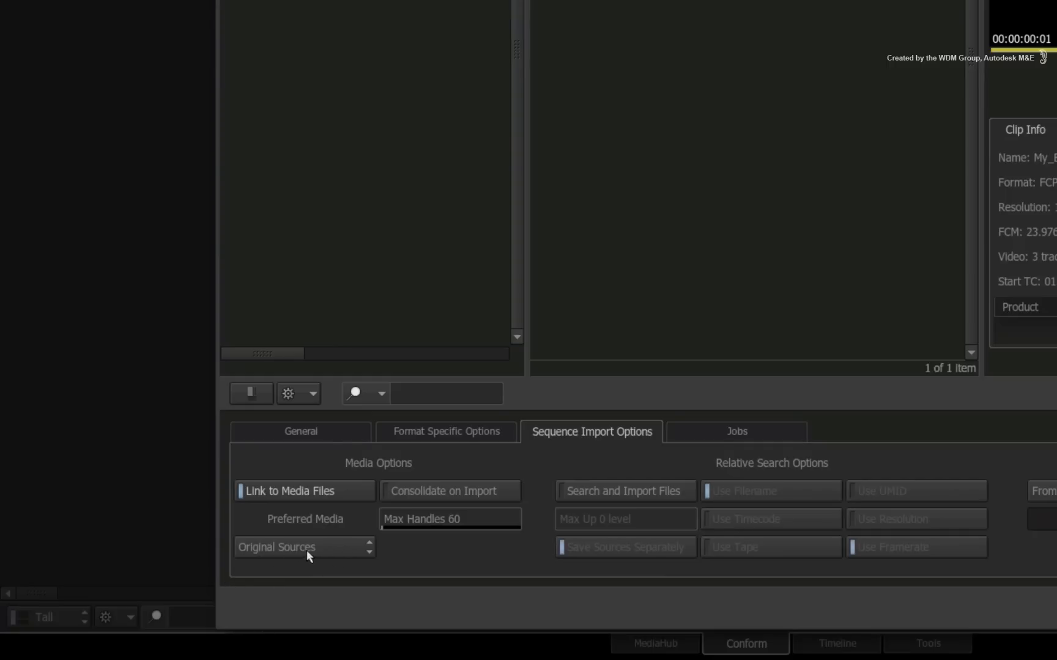
pyautogui.moveTo(346, 551)
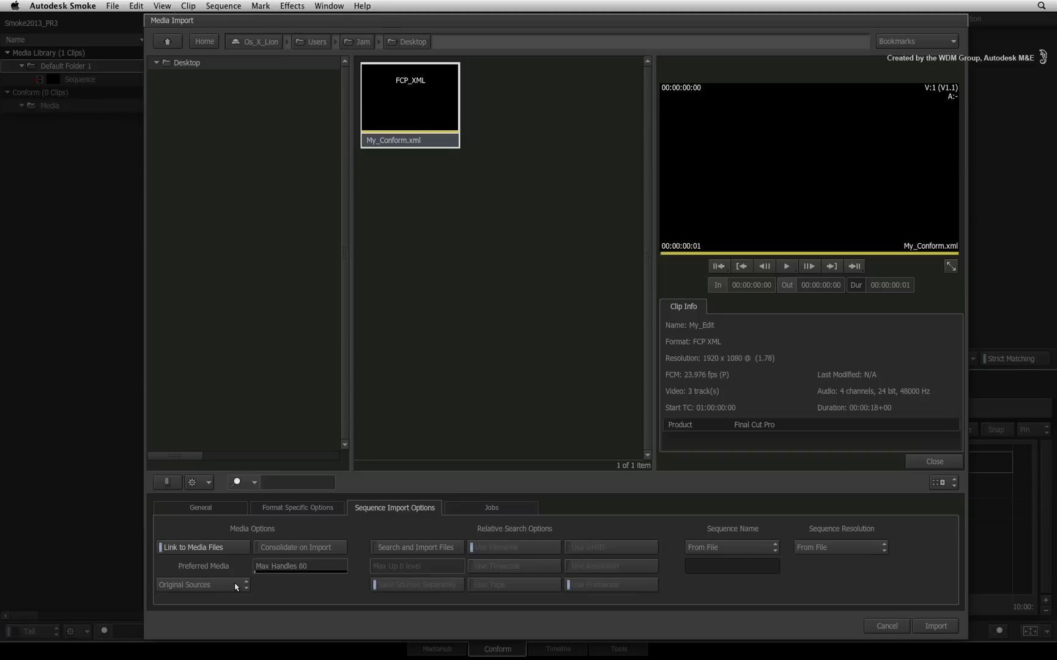
pyautogui.moveTo(872, 420)
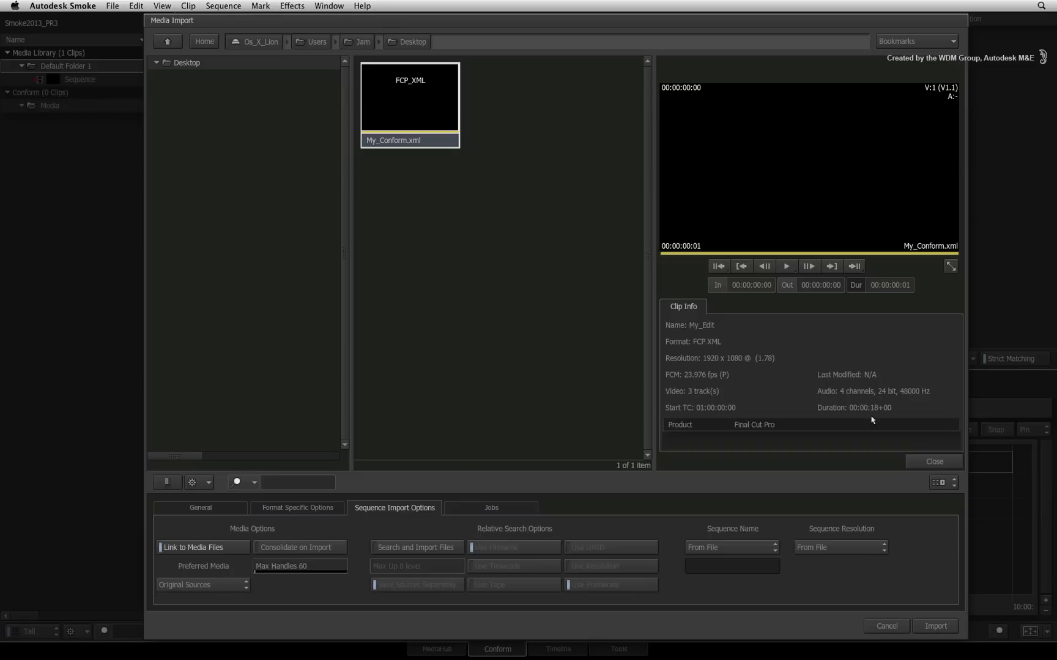
pyautogui.moveTo(935, 603)
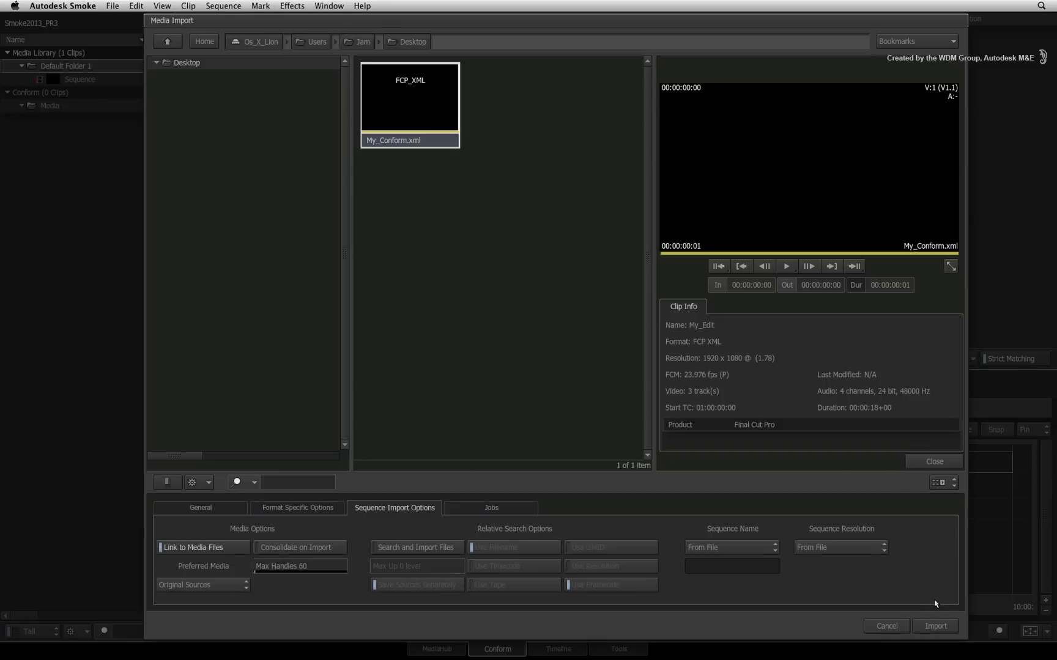
pyautogui.moveTo(939, 608)
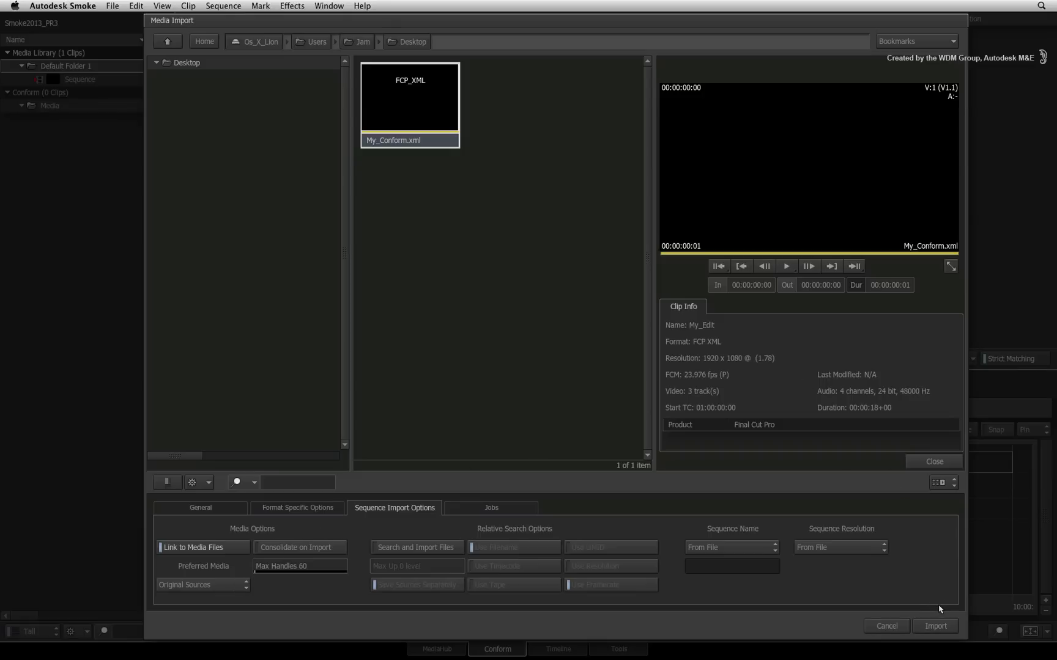
pyautogui.moveTo(942, 620)
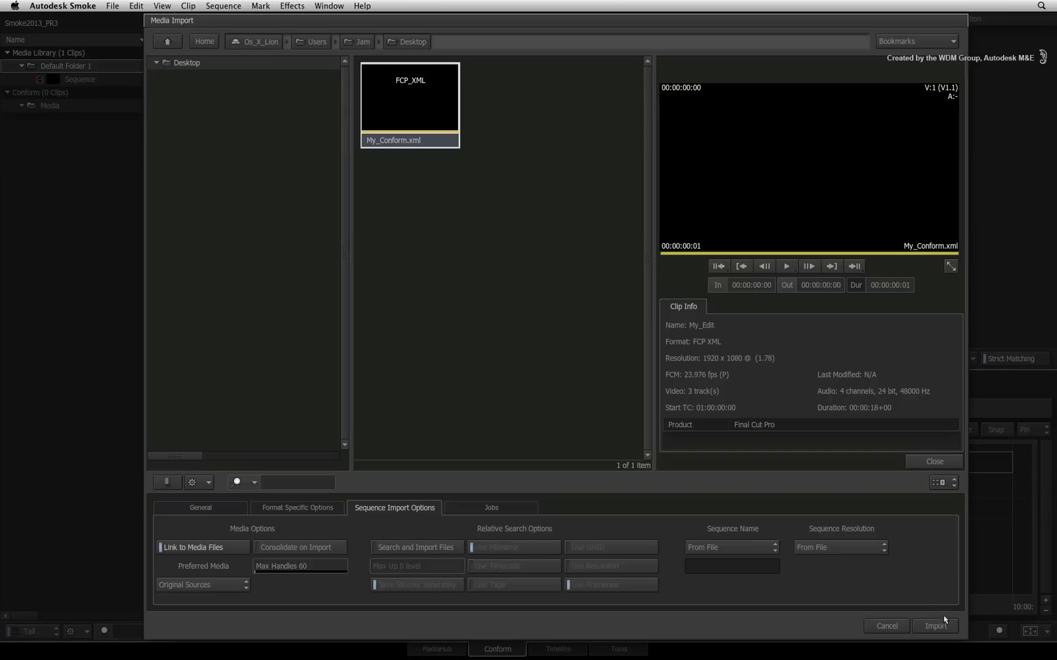
# Import My_Conform.xml, relinking its 9 video and 14 audio sources
pyautogui.click(935, 626)
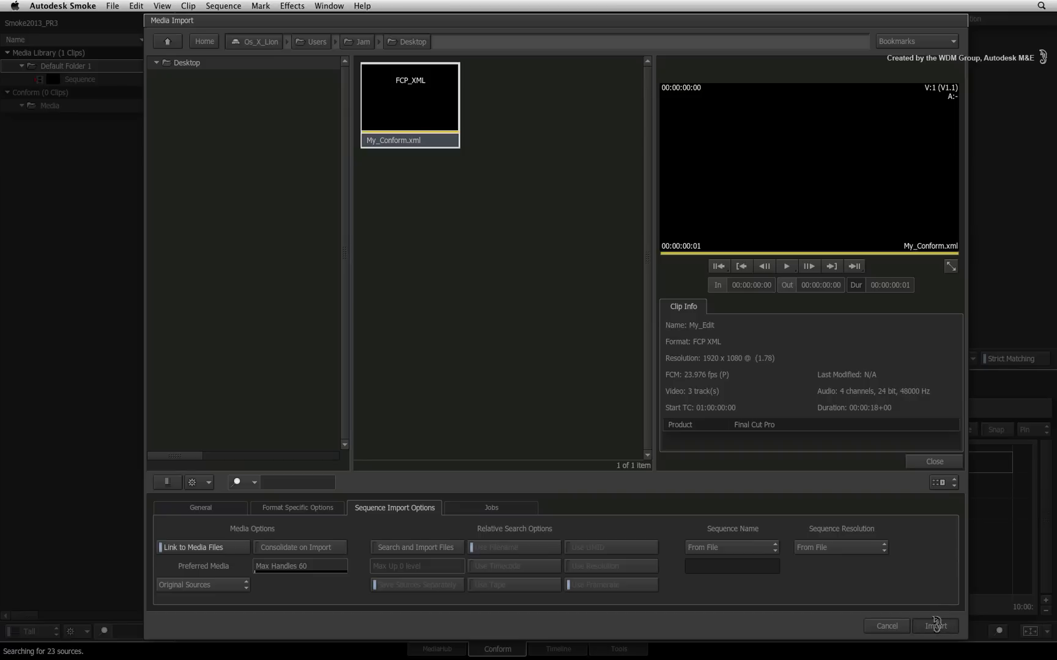
pyautogui.click(933, 626)
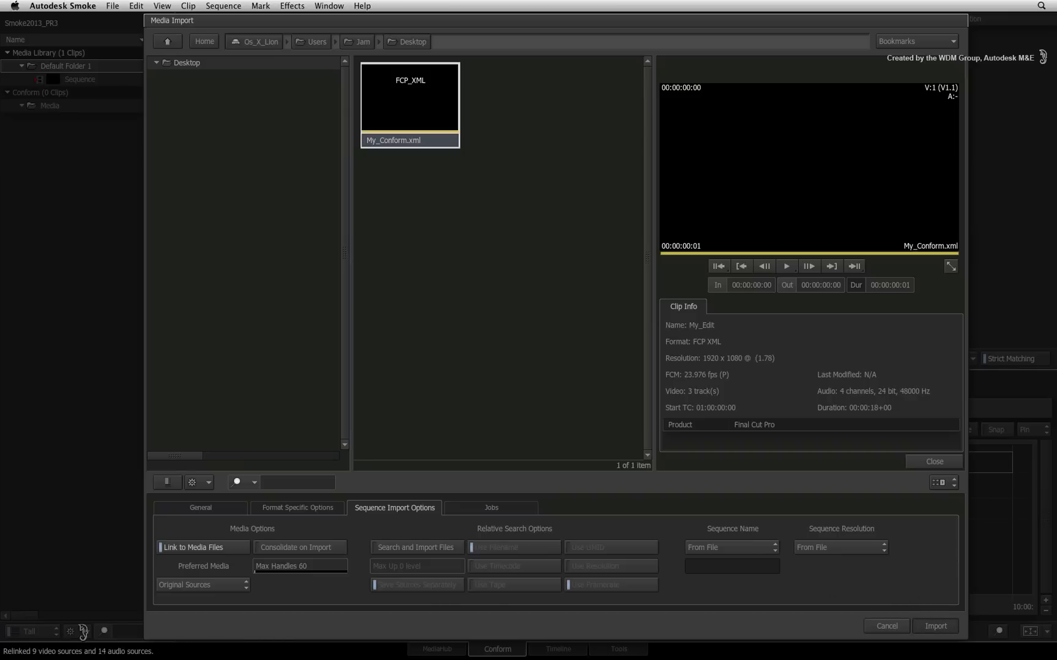
# Finish the import so My_Edit appears with all events linked
pyautogui.click(934, 626)
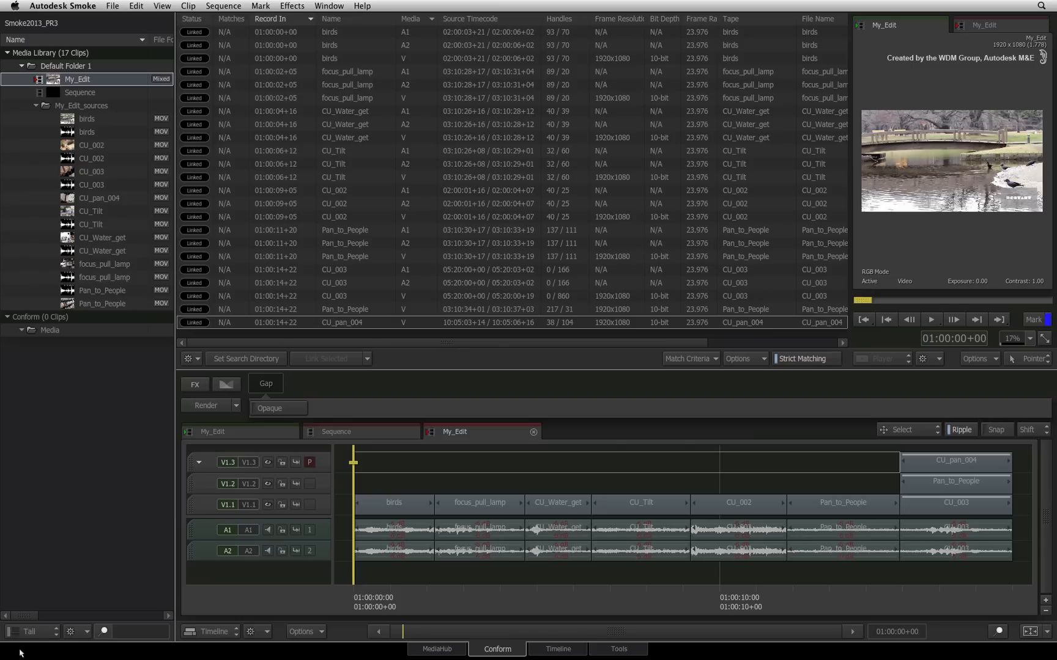
pyautogui.moveTo(95, 401)
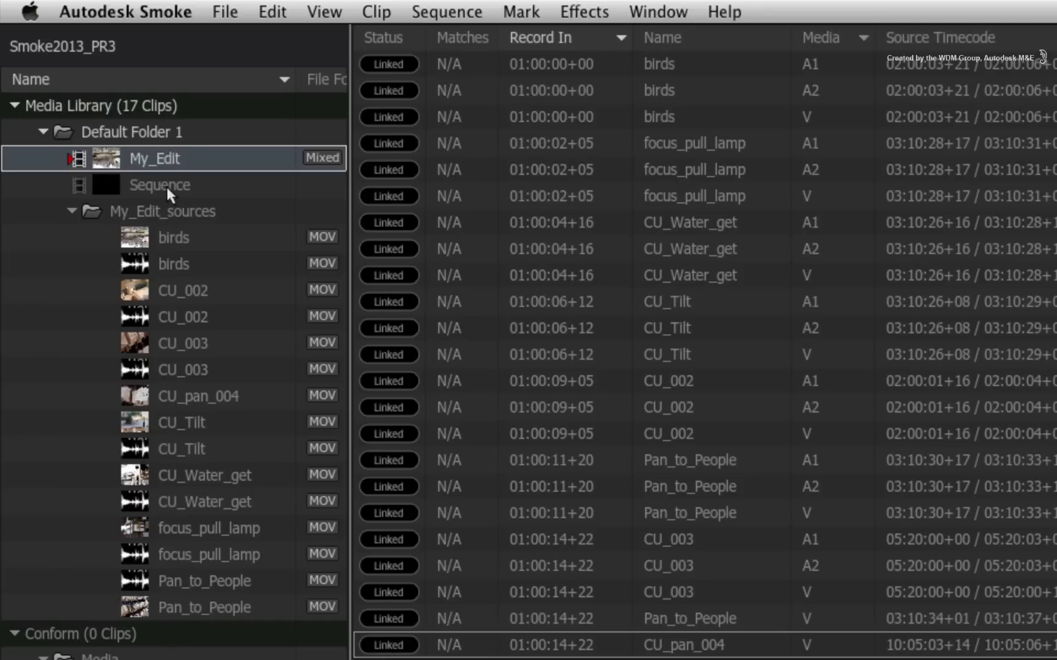
pyautogui.moveTo(181, 256)
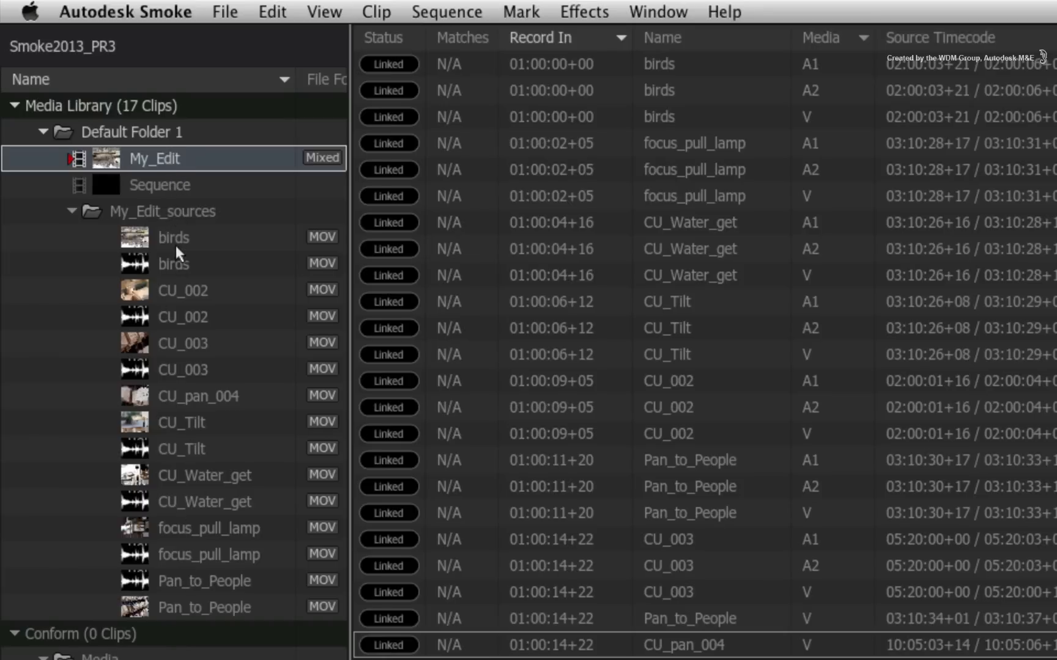
pyautogui.moveTo(219, 554)
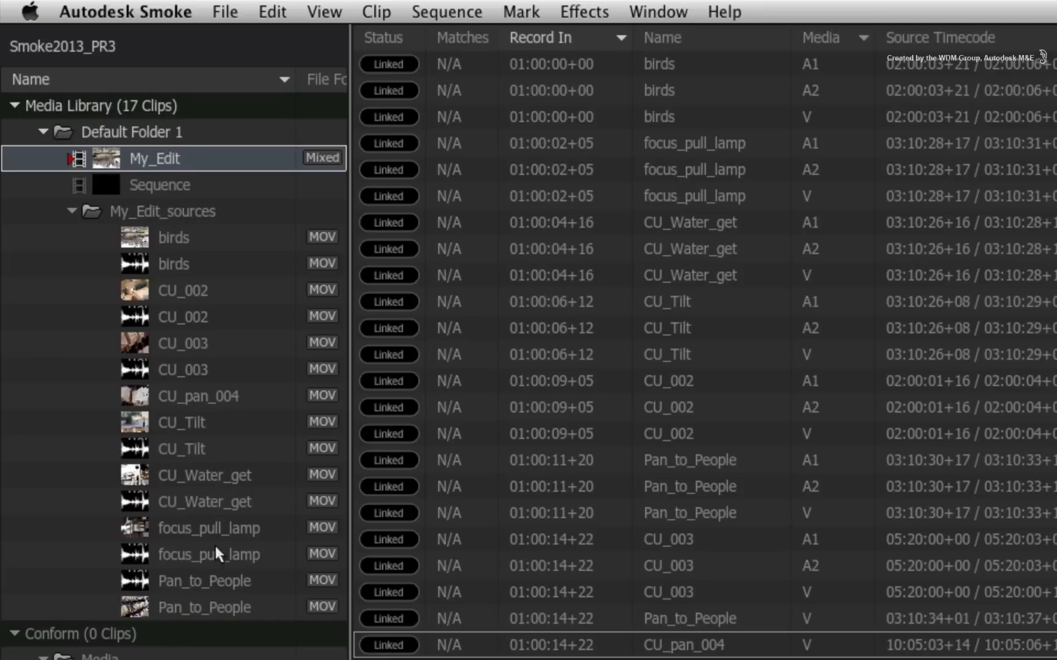
pyautogui.moveTo(217, 588)
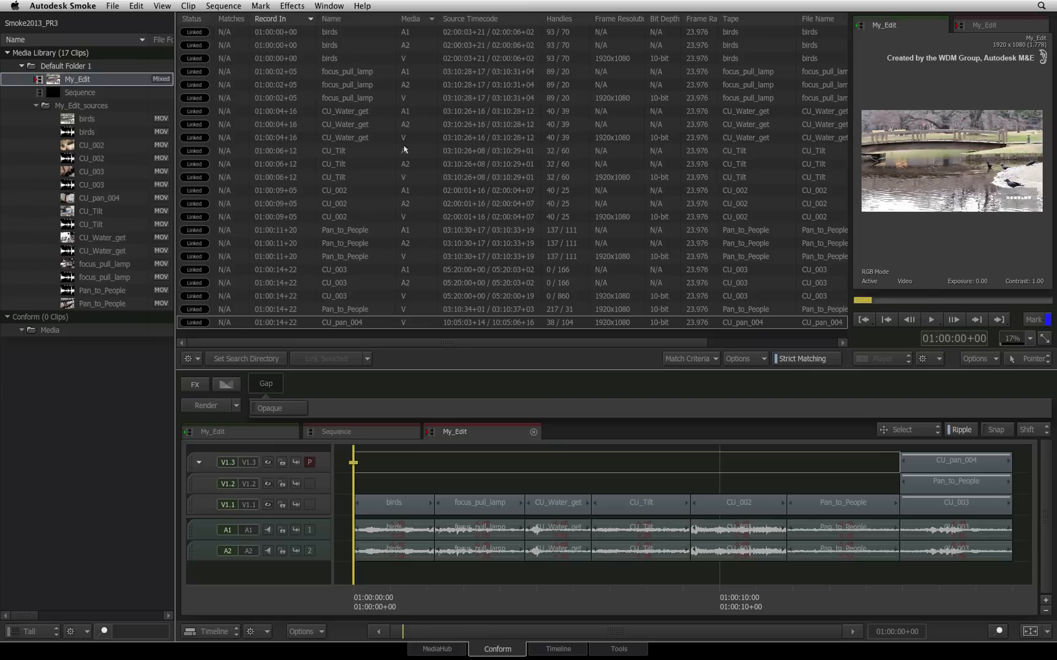
pyautogui.moveTo(307, 176)
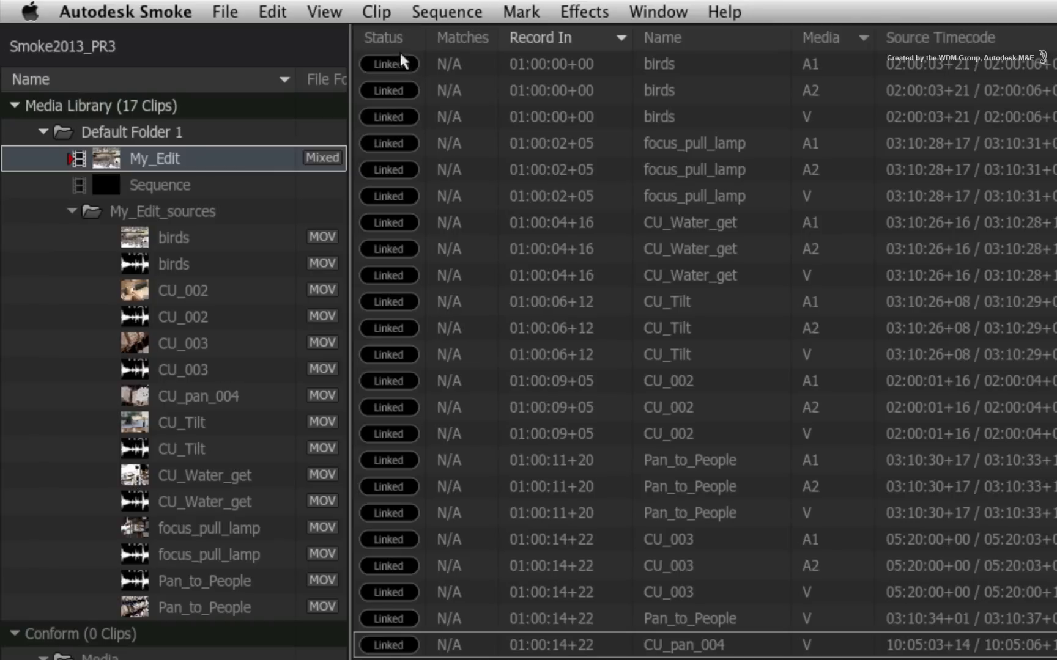
pyautogui.moveTo(399, 320)
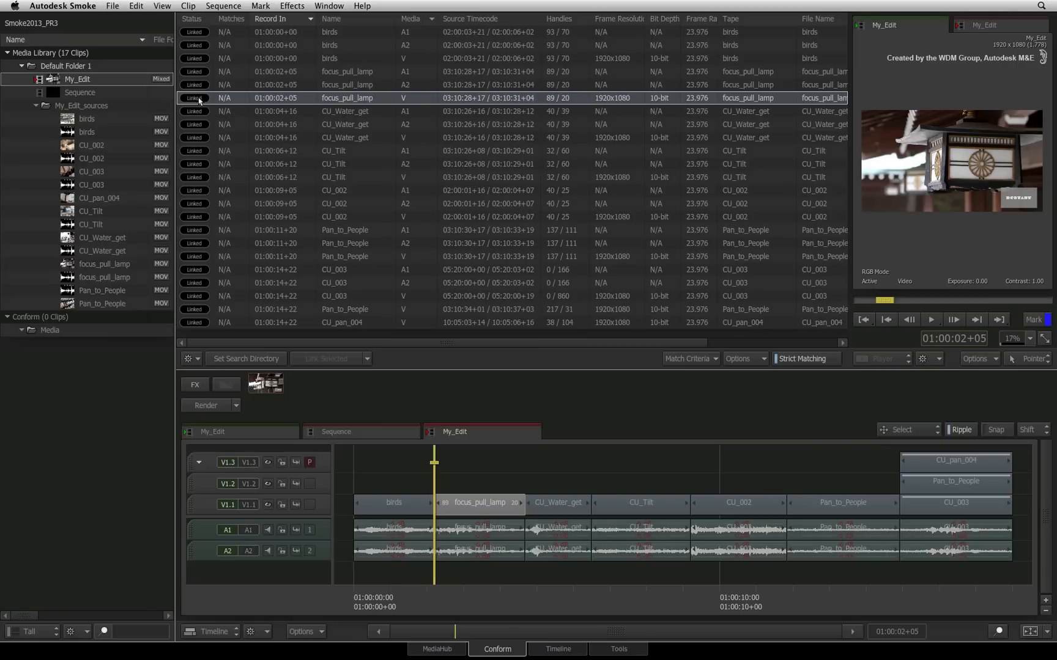
pyautogui.moveTo(546, 279)
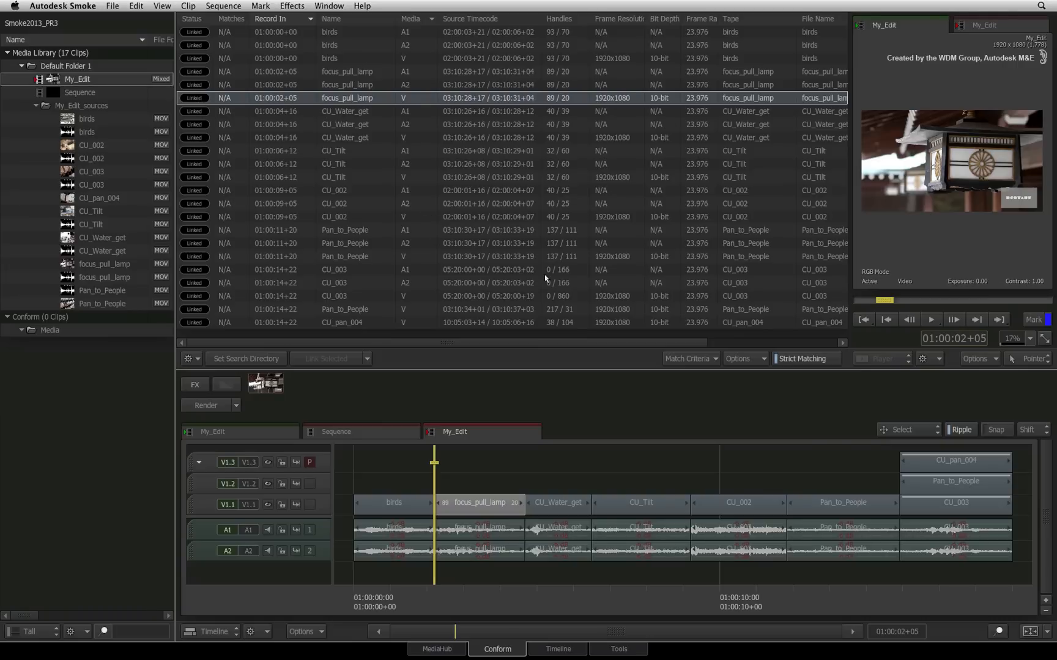
pyautogui.moveTo(570, 217)
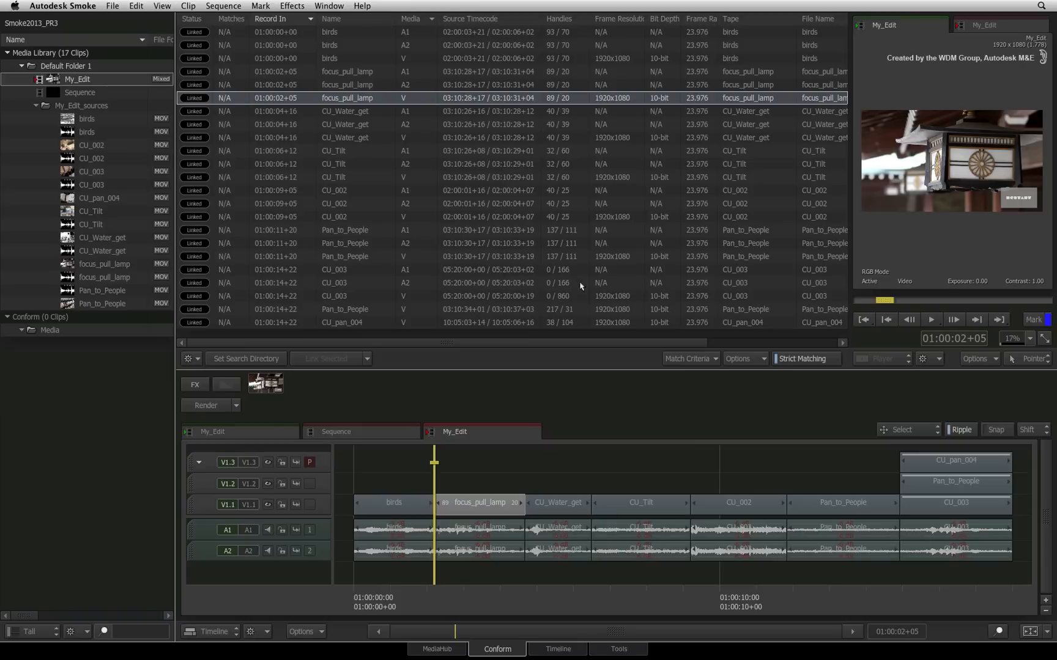
# Open My_Edit in the Timeline workspace, cued to focus_pull_lamp
pyautogui.click(557, 649)
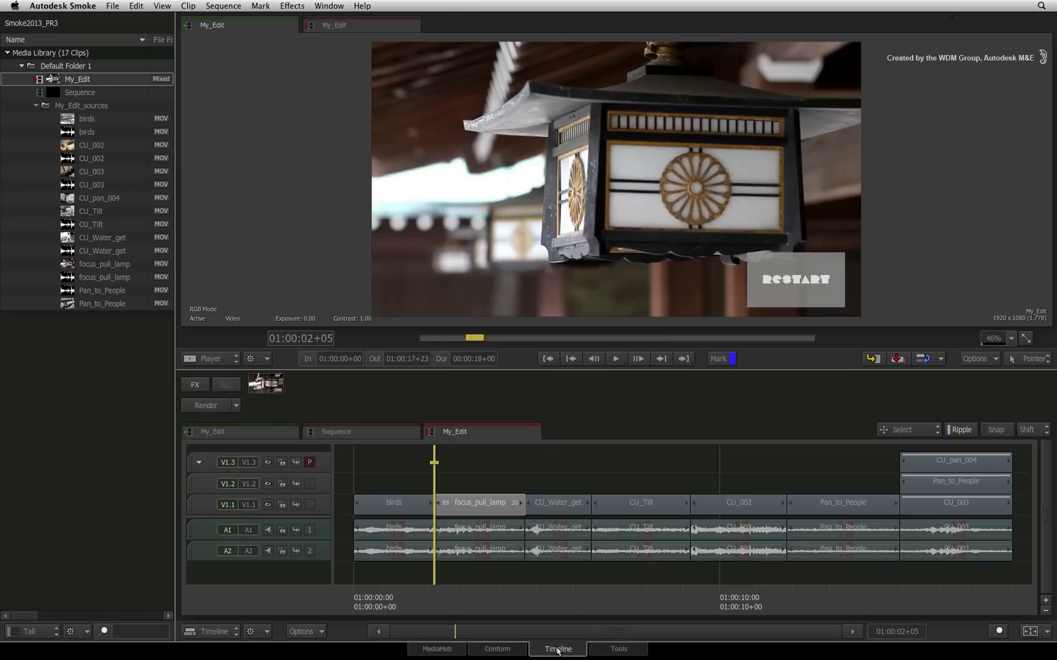